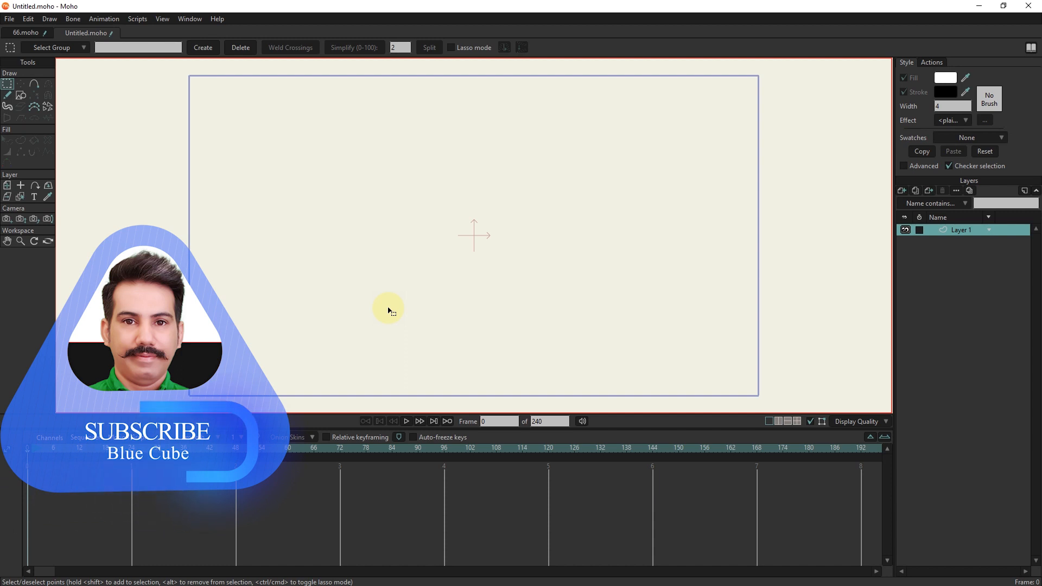
# Step: Create vector layer SEA and draw a wide rectangle across the lower half of the canvas
pyautogui.click(902, 191)
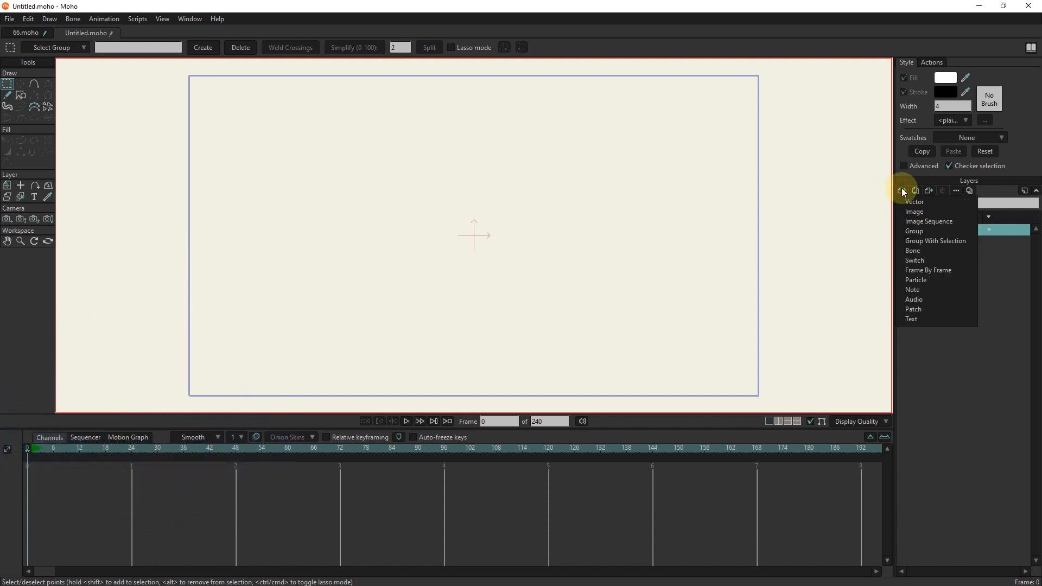
pyautogui.click(913, 201)
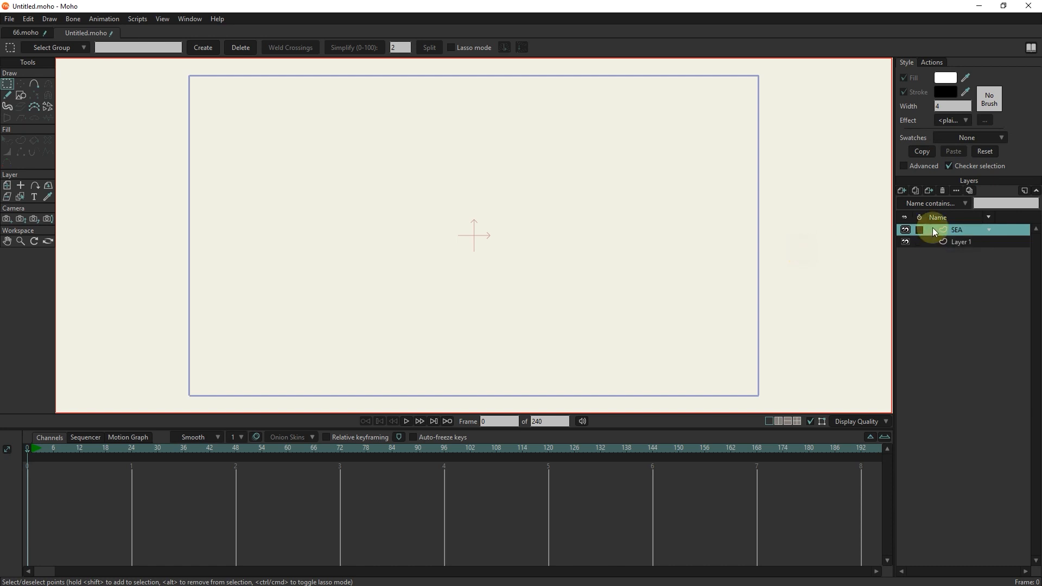
pyautogui.click(20, 95)
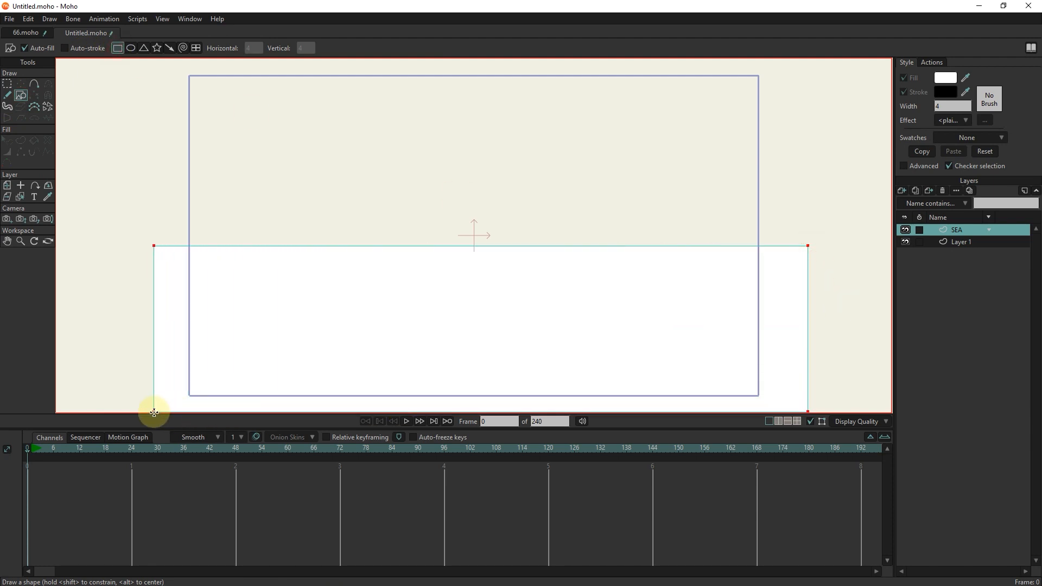
pyautogui.click(21, 83)
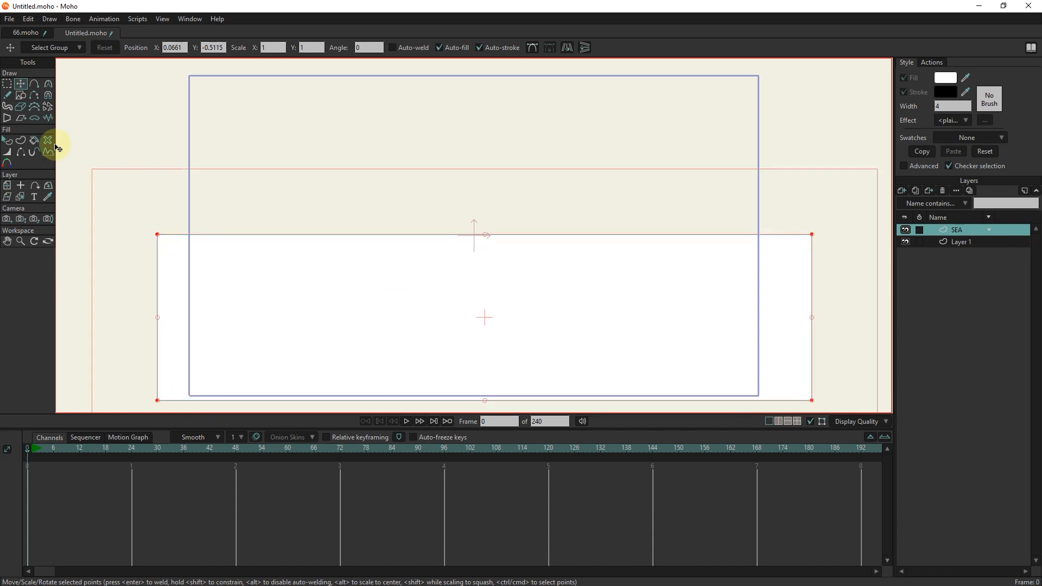
pyautogui.click(7, 140)
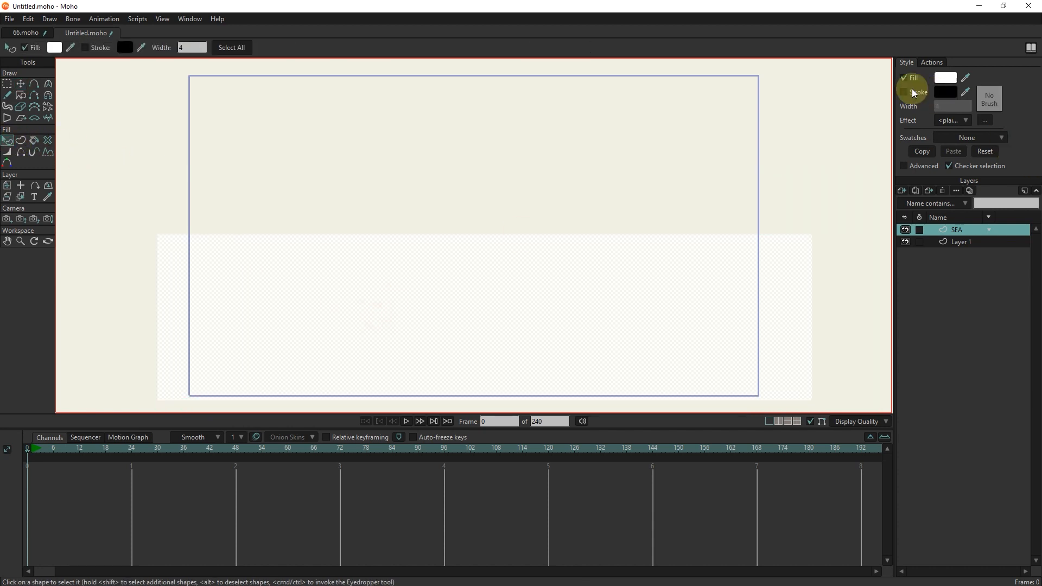
# Step: Remove the sea outline and start a gradient fill with deep blue 0051D8 at one end
pyautogui.click(965, 121)
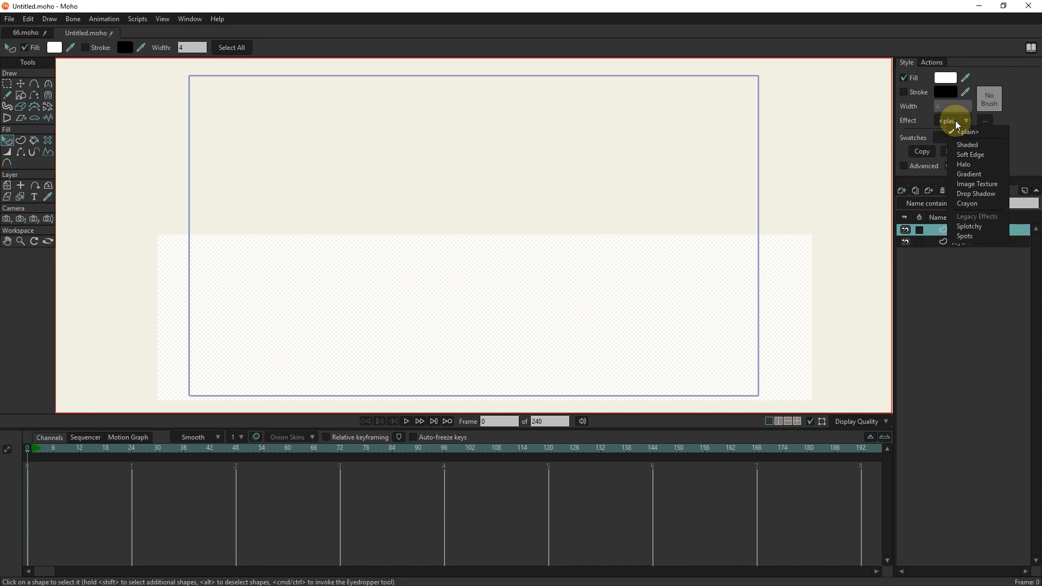
pyautogui.click(969, 174)
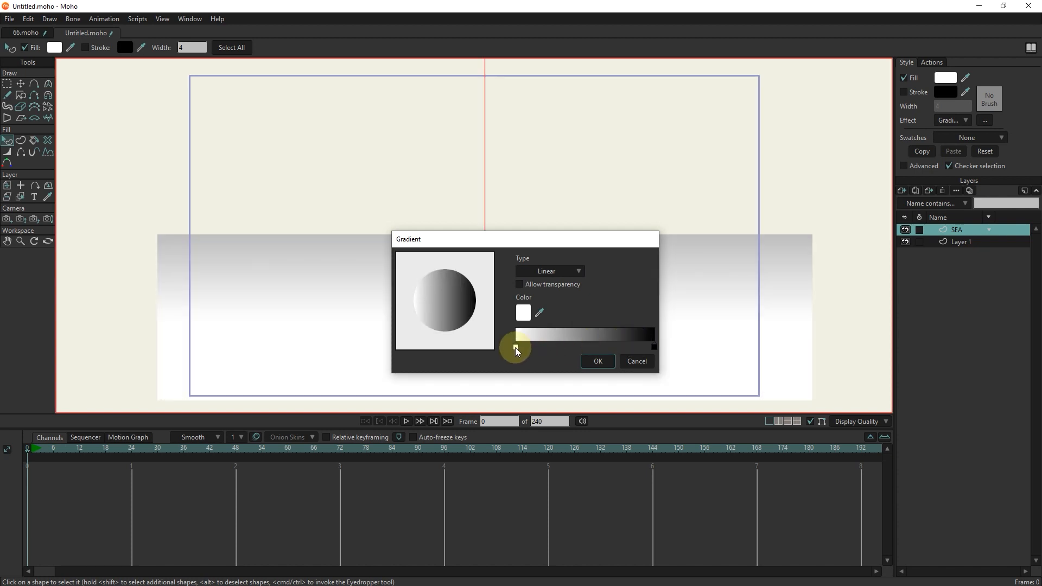
pyautogui.click(523, 312)
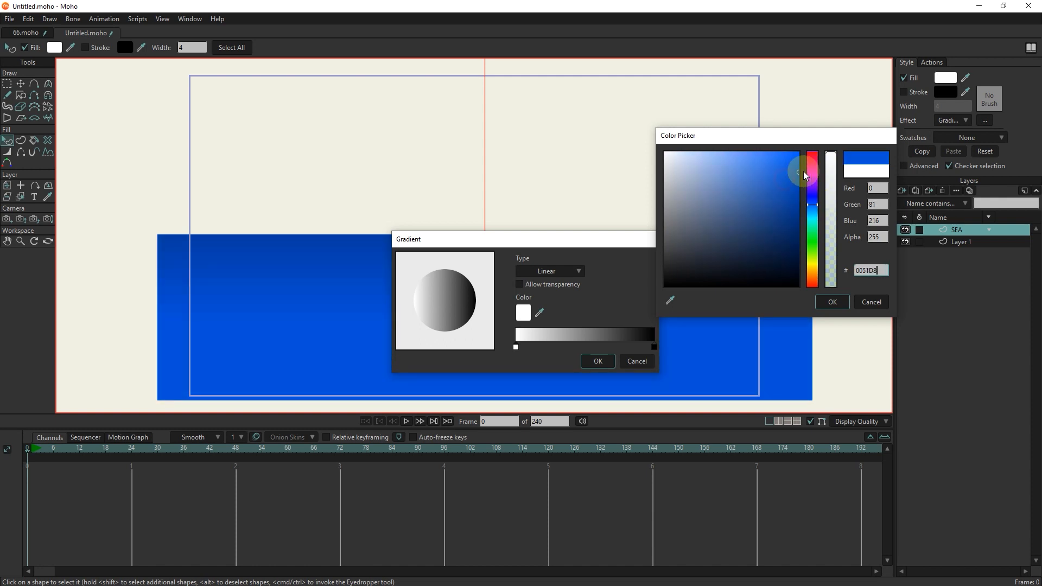
pyautogui.click(831, 302)
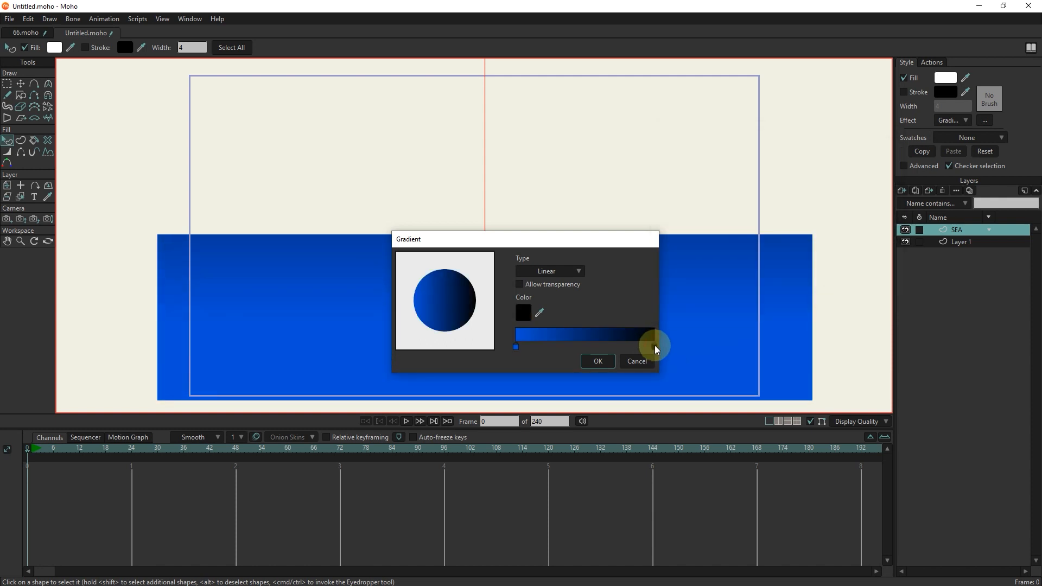
# Step: Set the other gradient end to pale blue 91AEDF and apply the vertical gradient to the sea
pyautogui.click(522, 312)
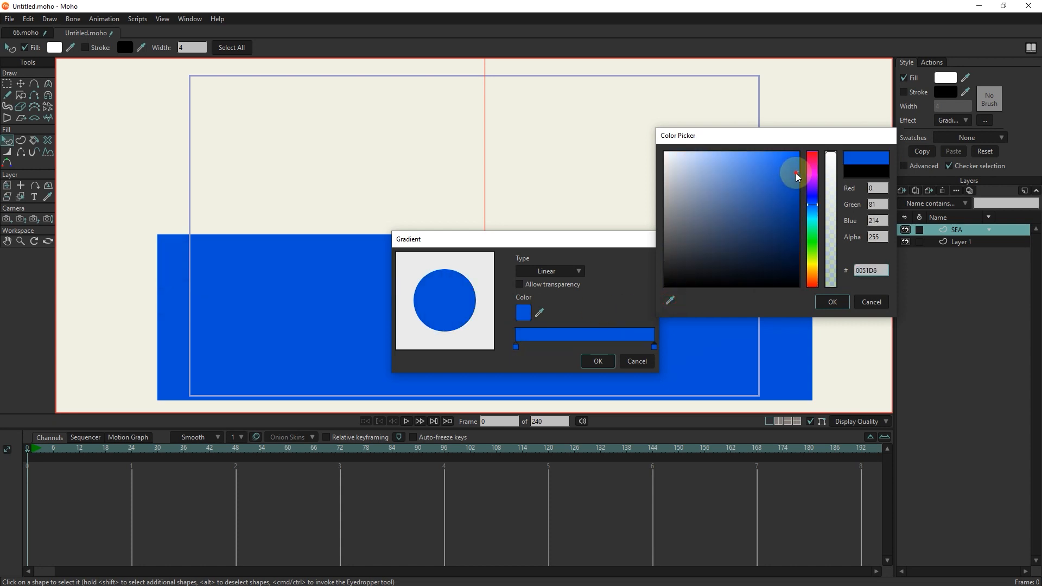
pyautogui.click(711, 162)
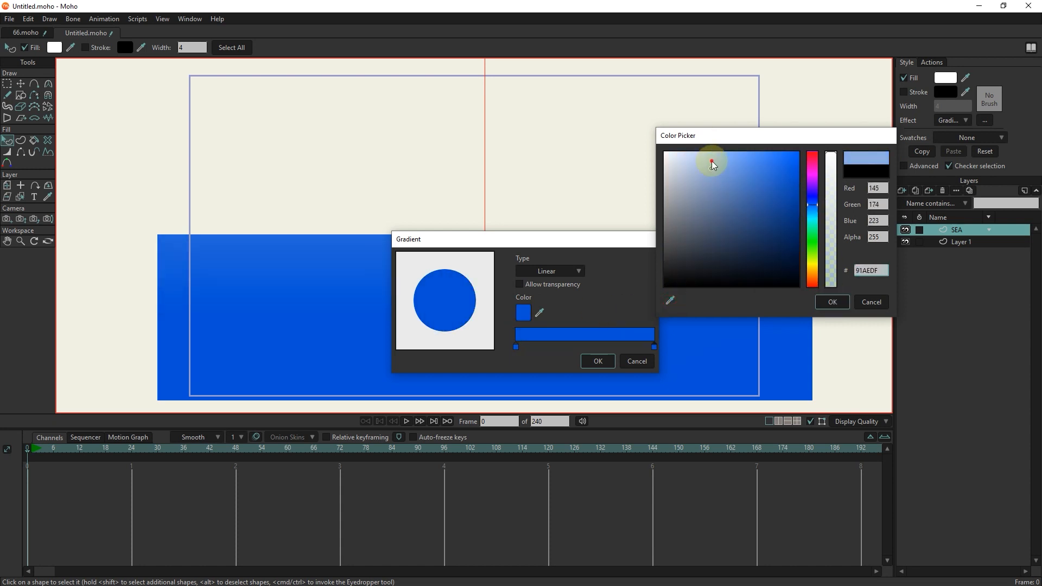
pyautogui.click(830, 301)
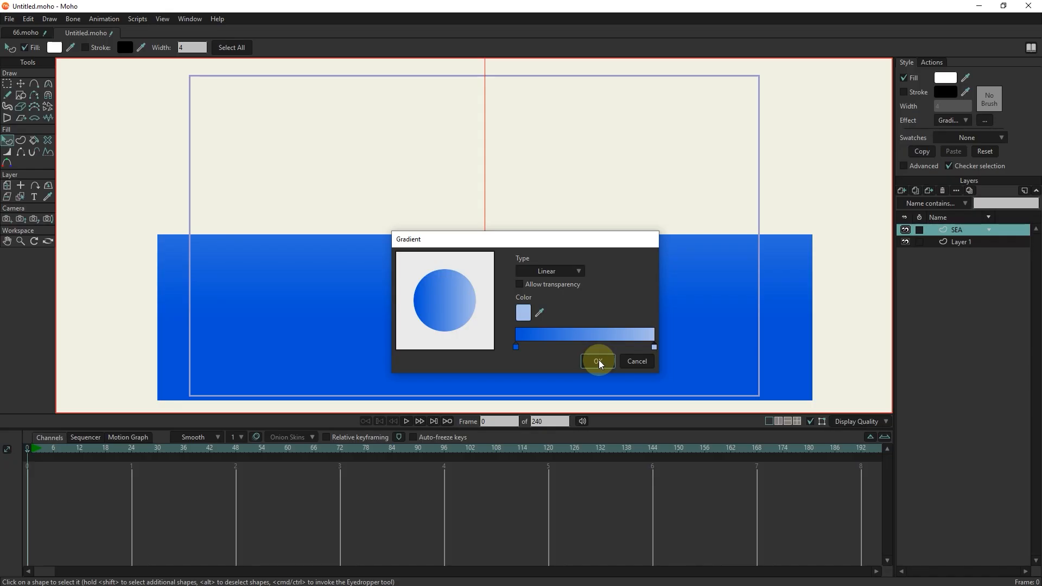
pyautogui.click(597, 360)
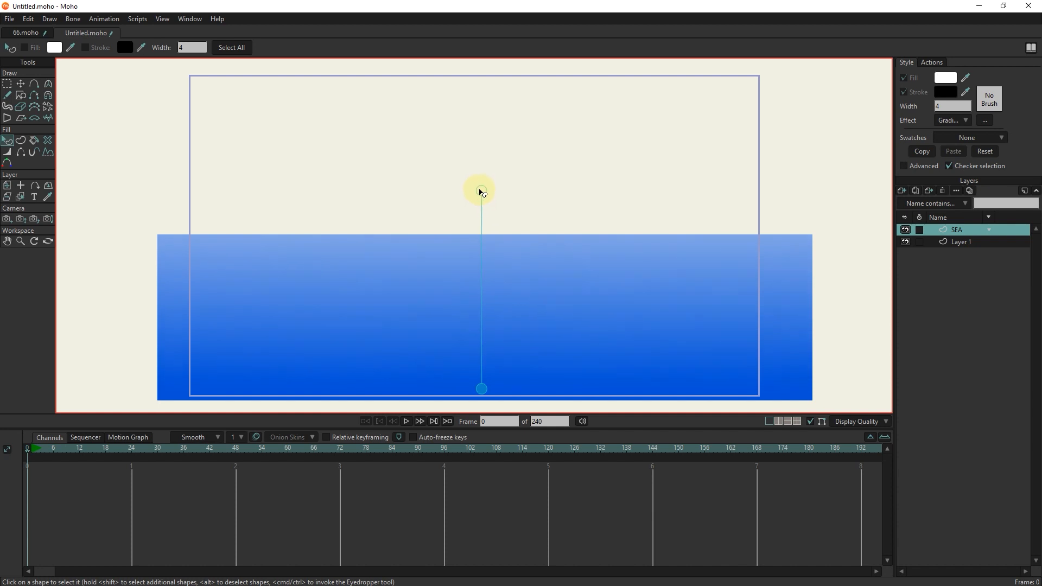
pyautogui.moveTo(602, 331)
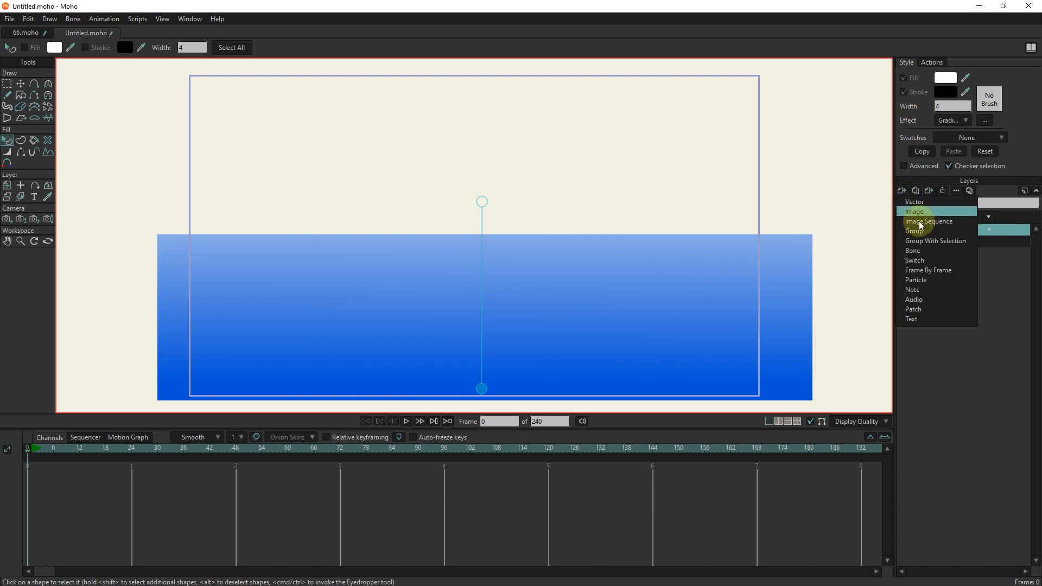
# Step: Add a new vector layer above SEA and name it Wave
pyautogui.click(914, 230)
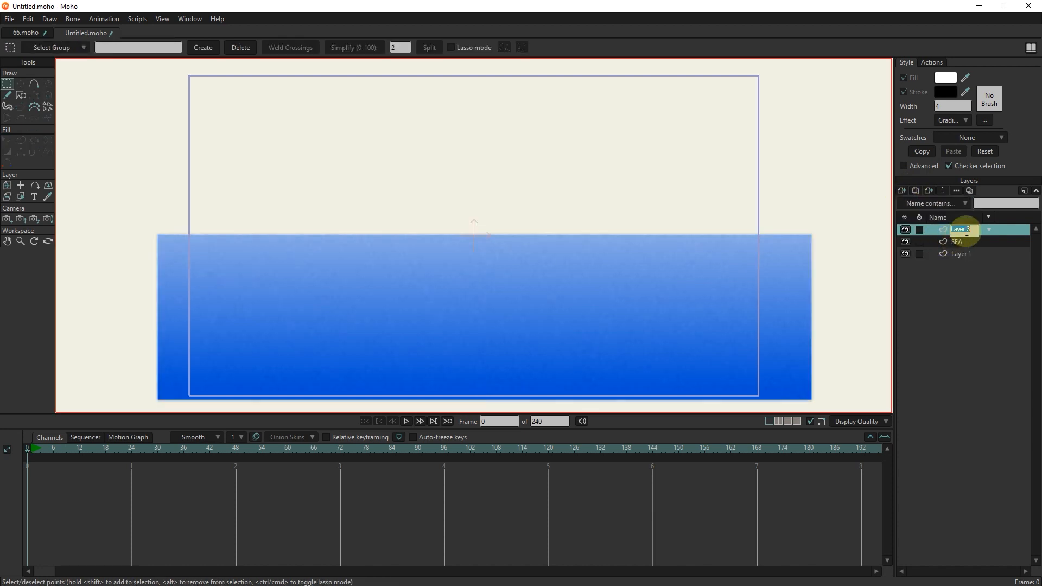
pyautogui.write('Wave')
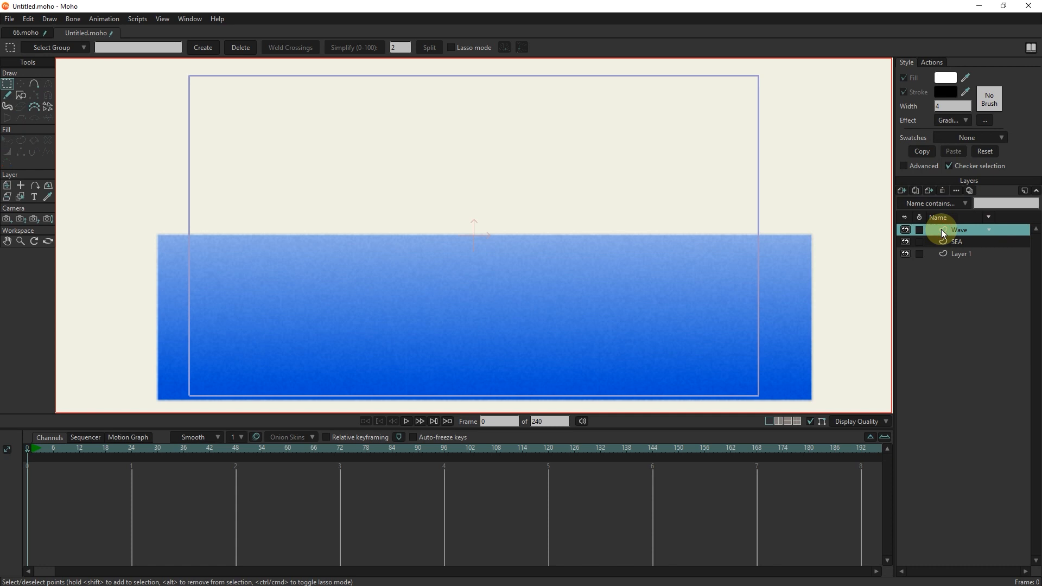
pyautogui.click(21, 96)
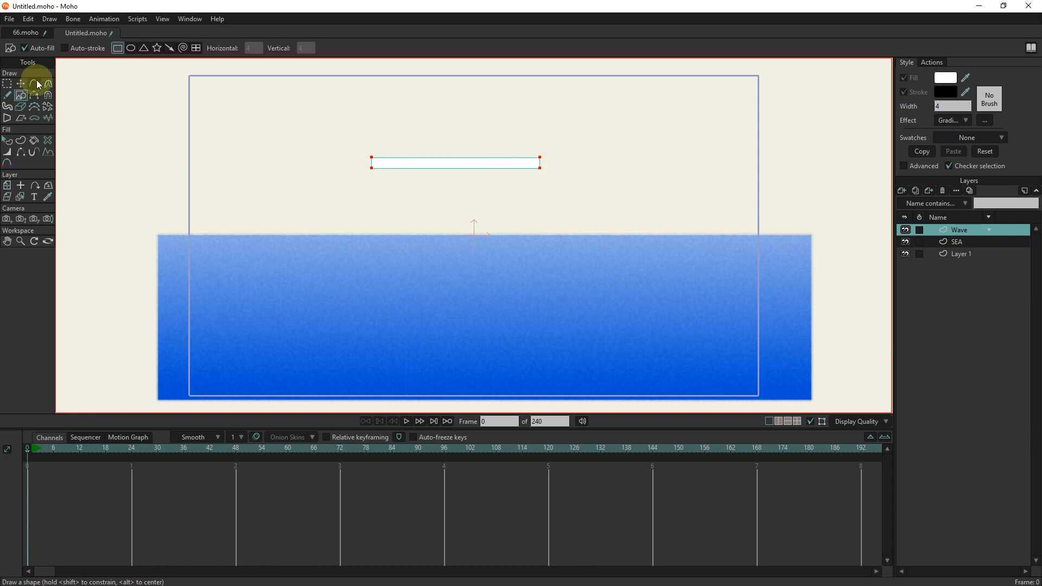
# Step: Move and smooth the thin rectangle's points into a curved S-shaped wave crest
pyautogui.click(20, 96)
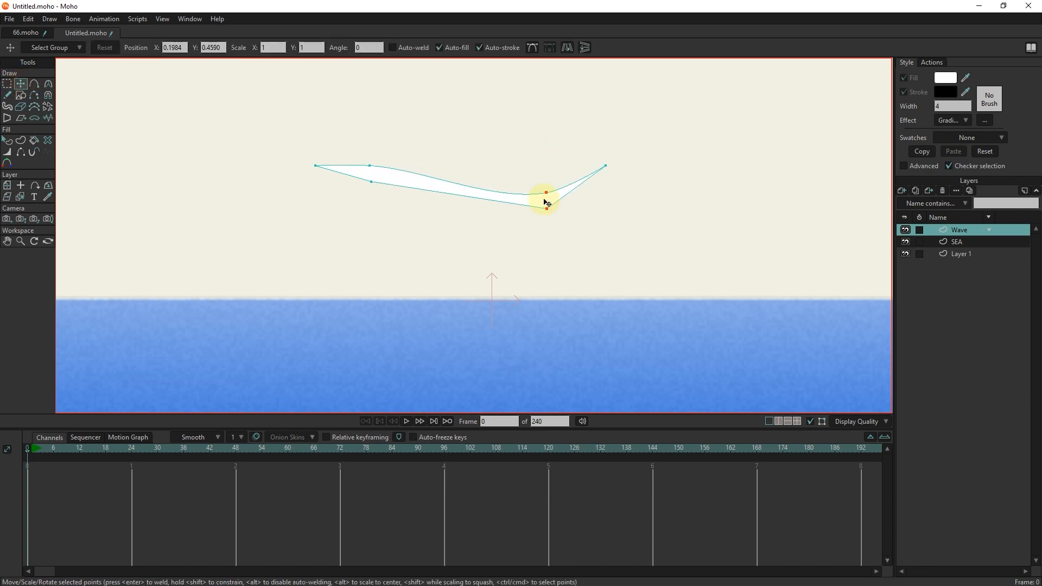
pyautogui.click(47, 84)
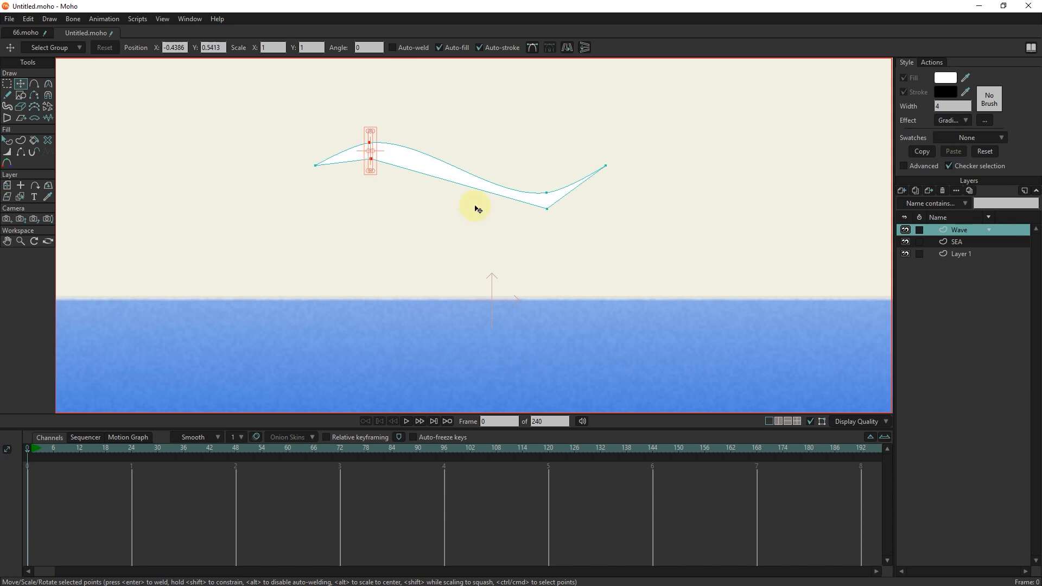
pyautogui.click(545, 204)
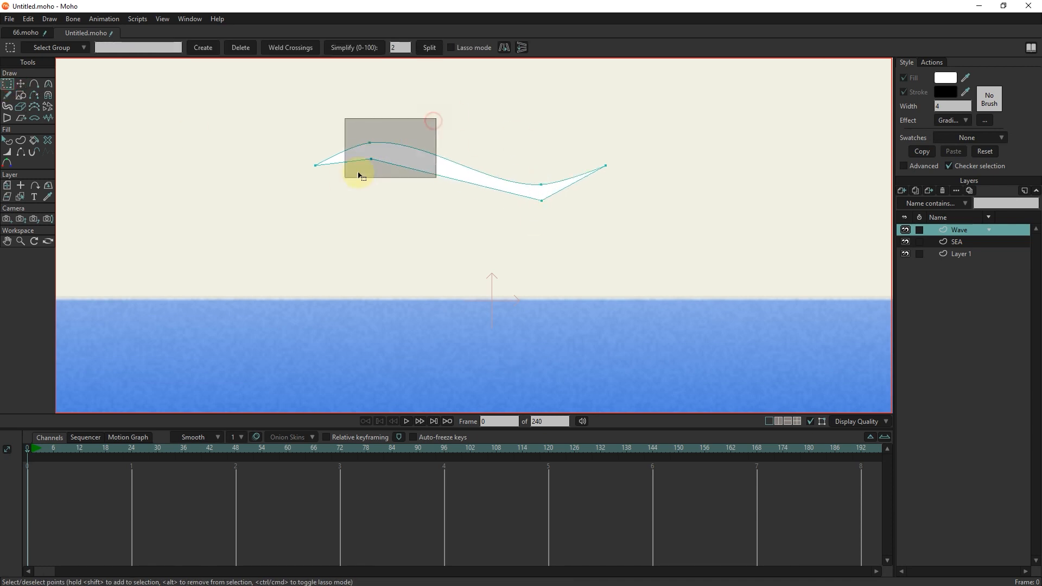
pyautogui.moveTo(359, 175); pyautogui.dragTo(412, 225)
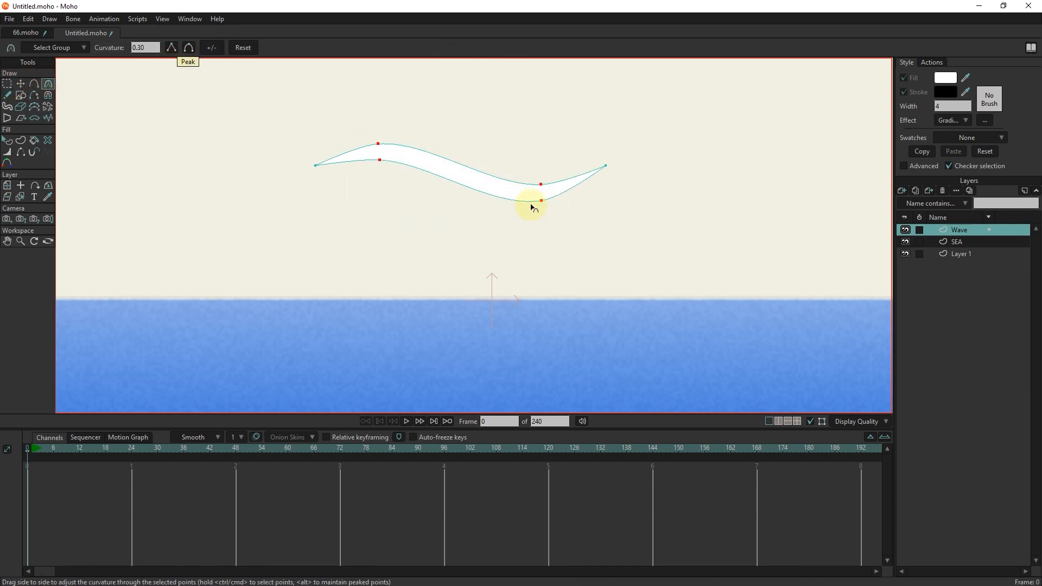
pyautogui.click(21, 83)
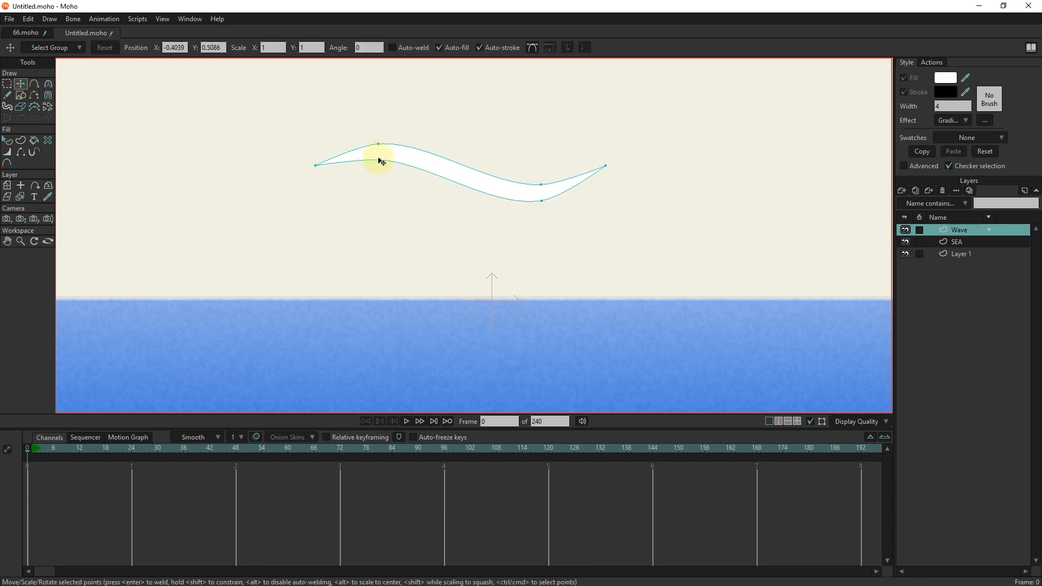
pyautogui.moveTo(378, 159); pyautogui.dragTo(423, 216)
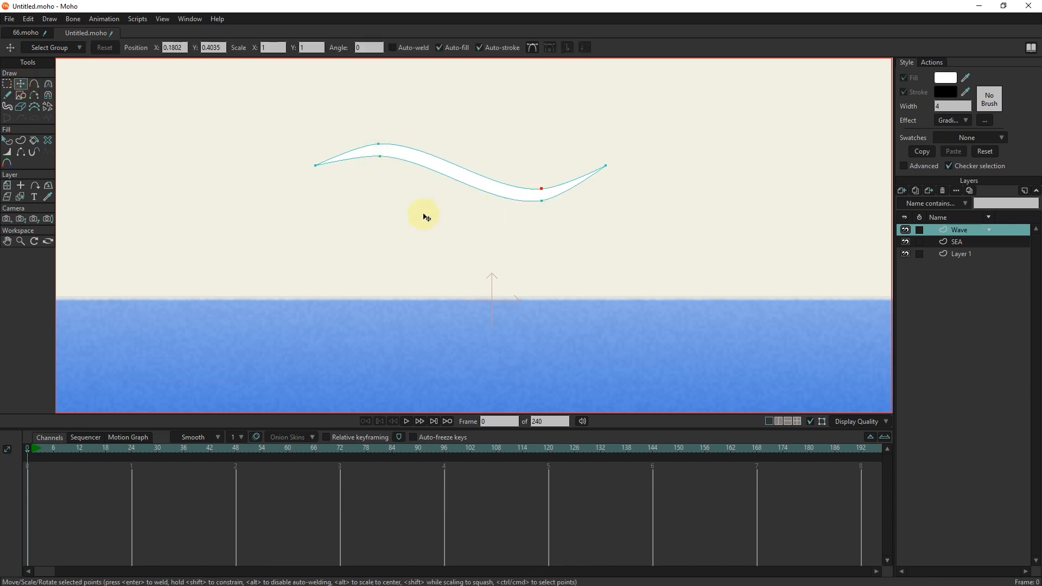
pyautogui.click(7, 83)
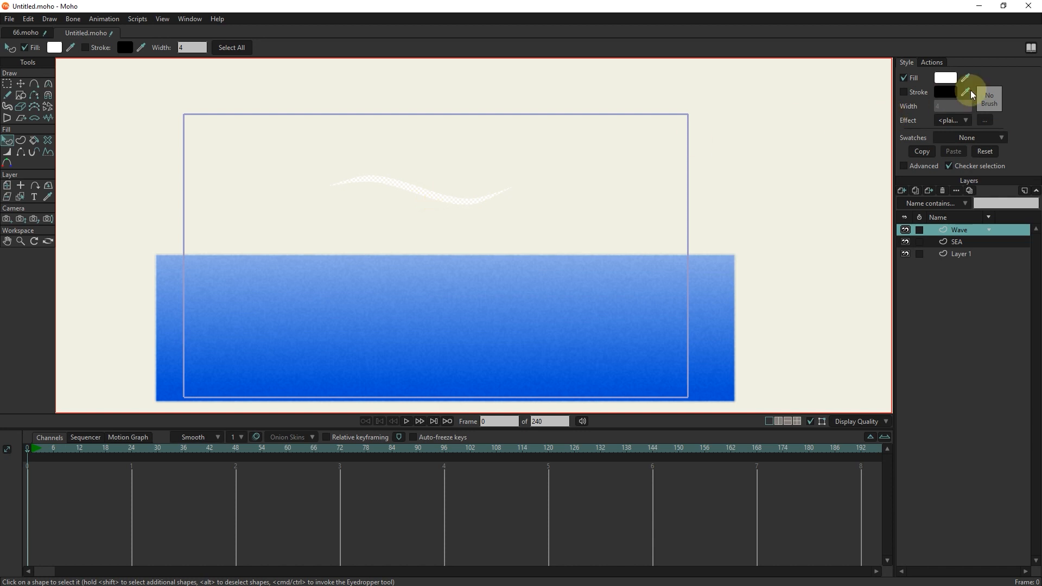
pyautogui.moveTo(966, 78)
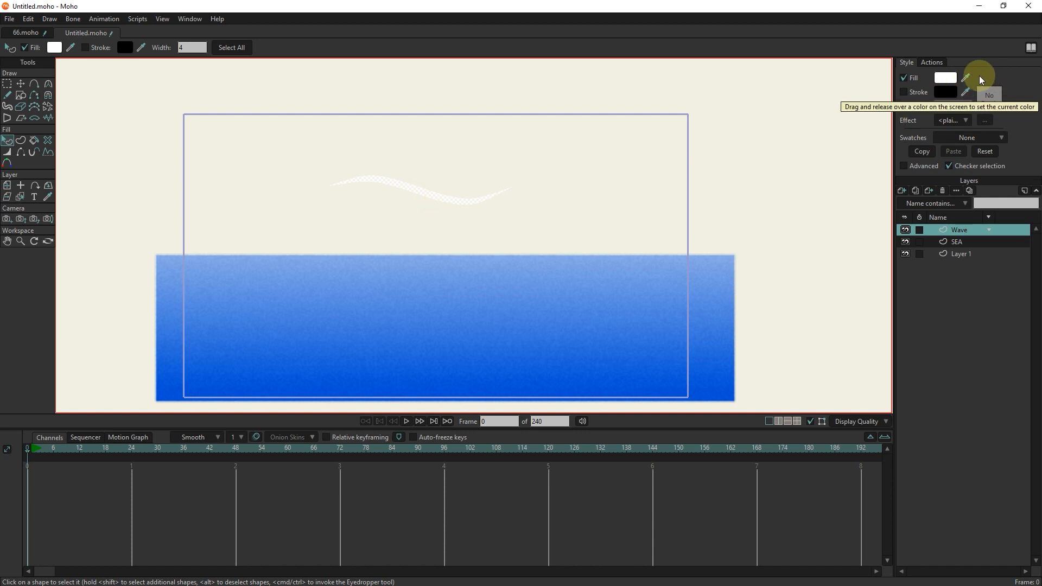
# Step: Fill the wave with pale blue A8C1DD at about alpha 114, no outline
pyautogui.click(944, 78)
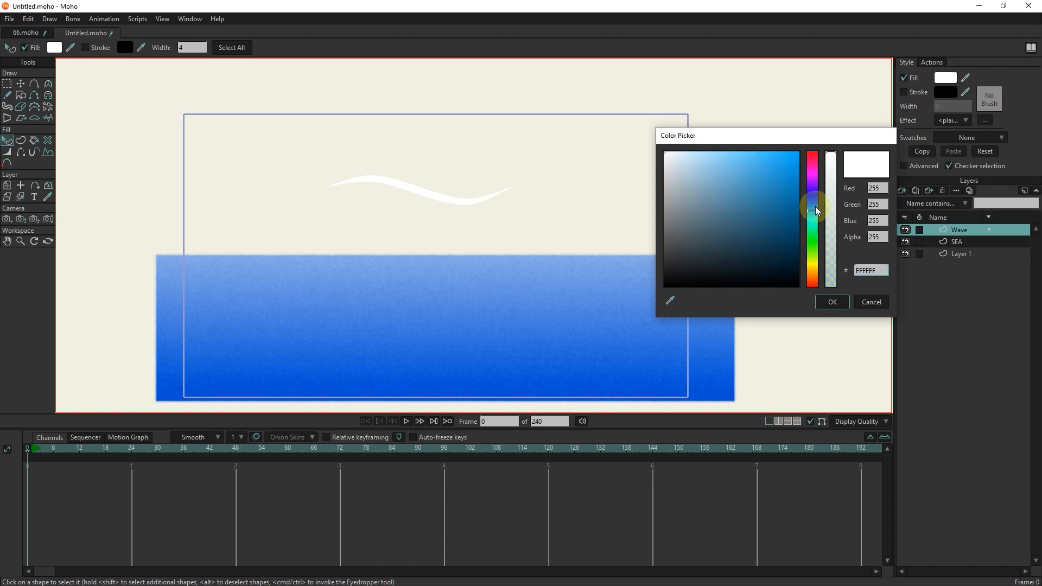
pyautogui.click(718, 225)
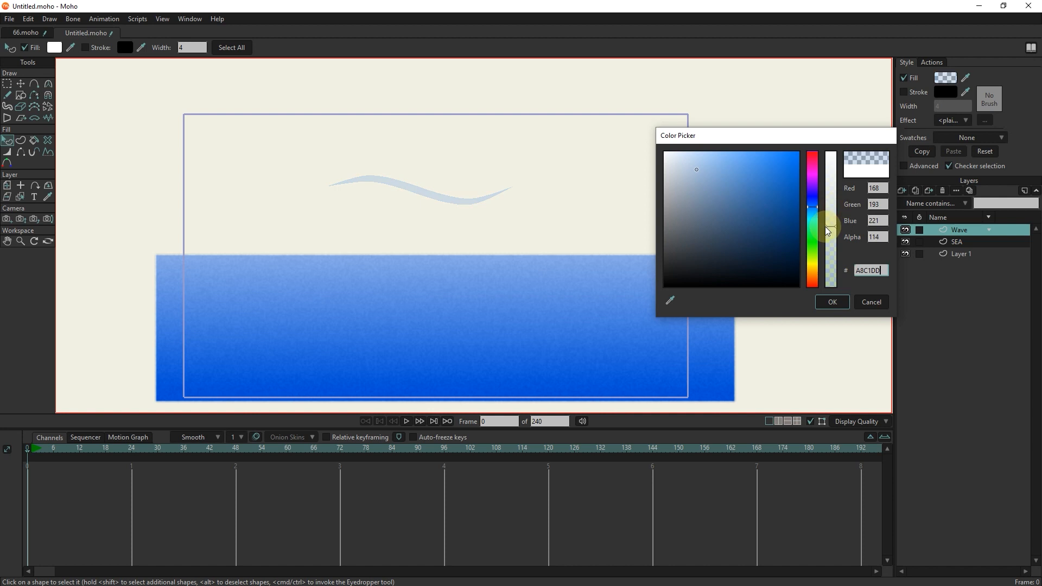
pyautogui.click(723, 166)
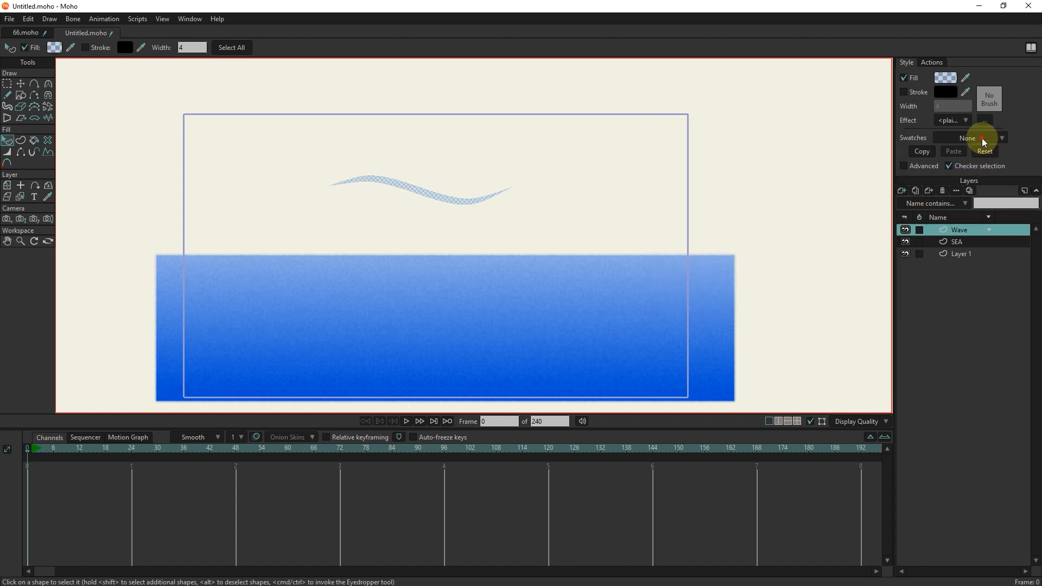
# Step: Apply a Soft Edge blur to the wave fill and check it in a render preview
pyautogui.click(952, 120)
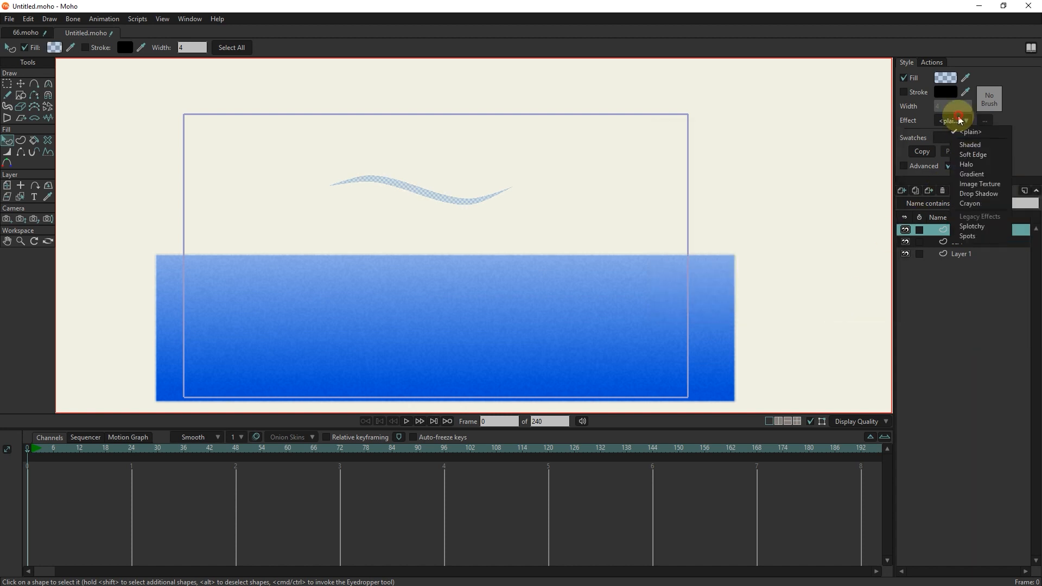
pyautogui.click(972, 155)
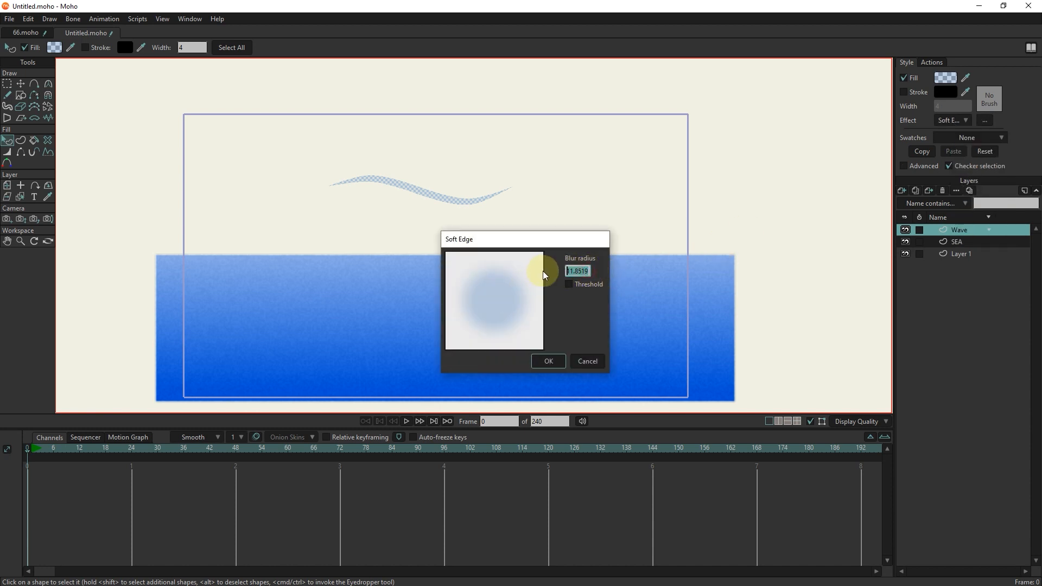
pyautogui.click(547, 360)
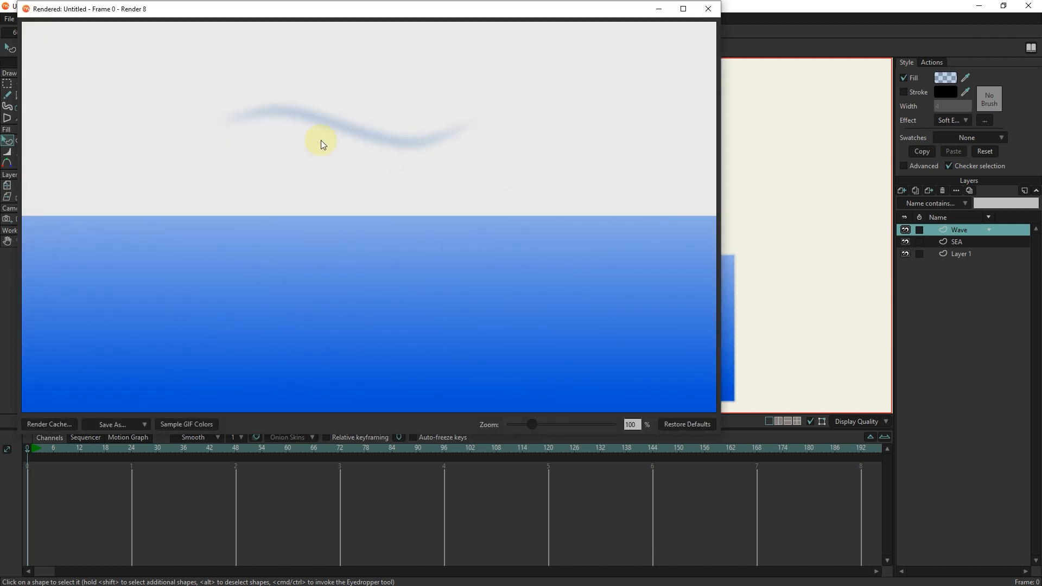
pyautogui.moveTo(707, 25)
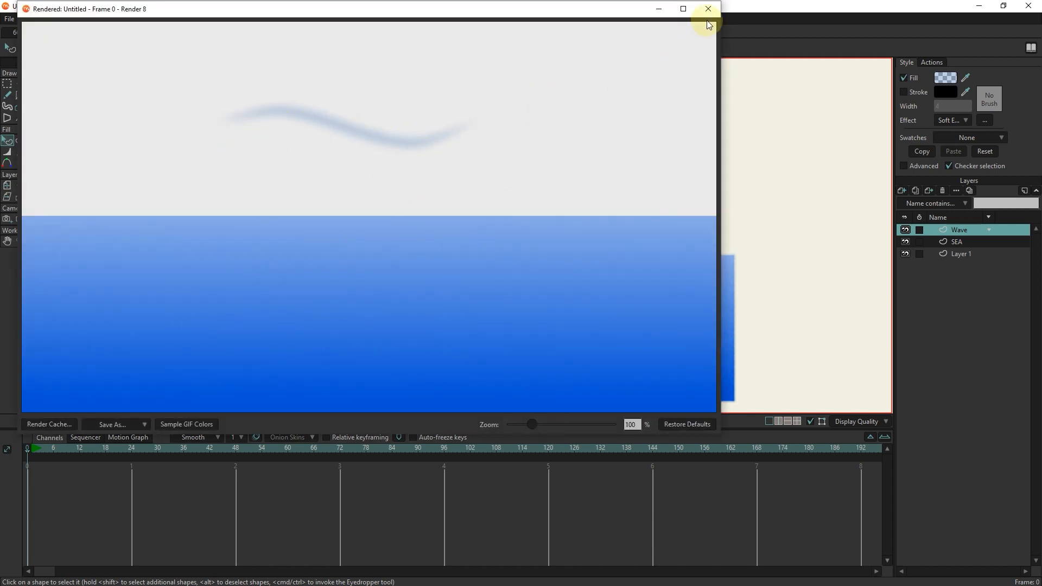
pyautogui.click(706, 9)
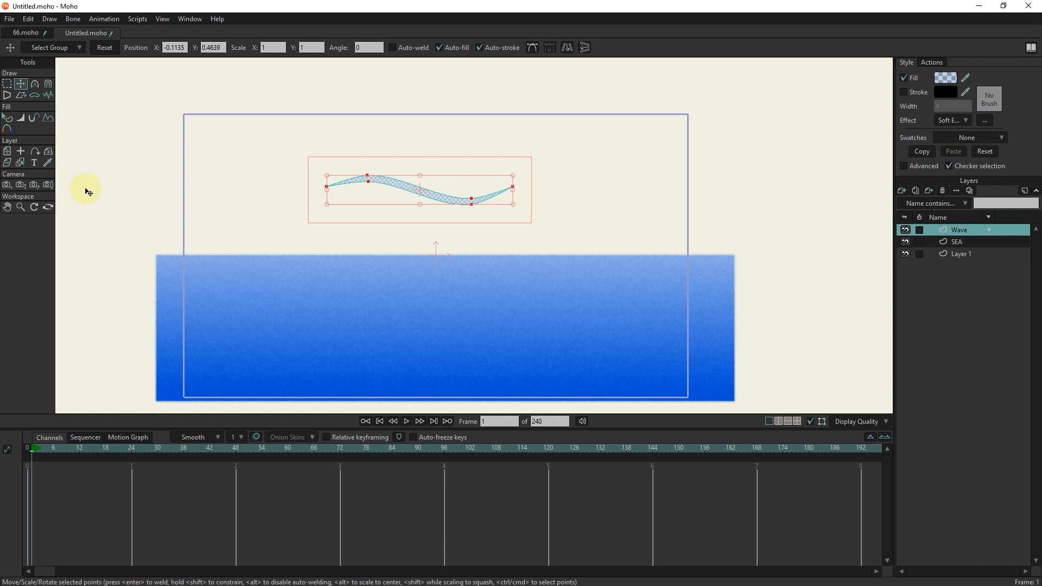
# Step: Reshape the wave's points at frames 30 and 60 to keyframe its changing curve
pyautogui.click(286, 217)
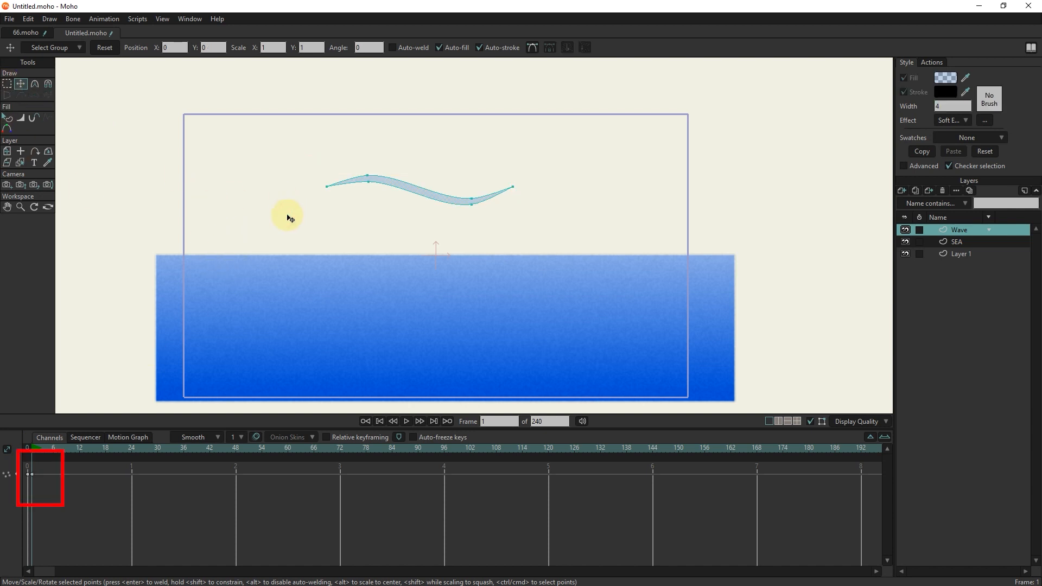
pyautogui.moveTo(159, 453)
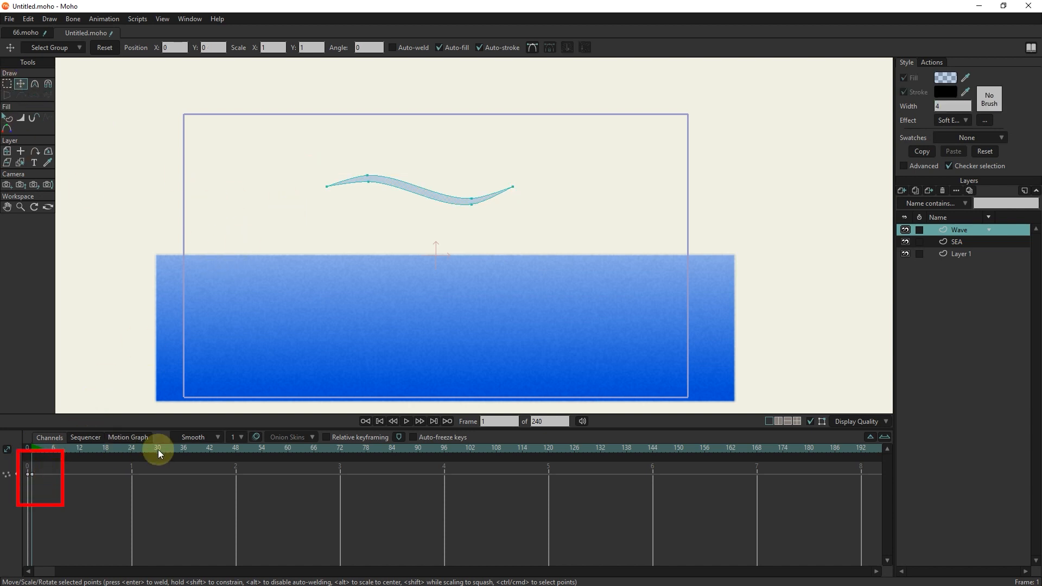
pyautogui.click(158, 448)
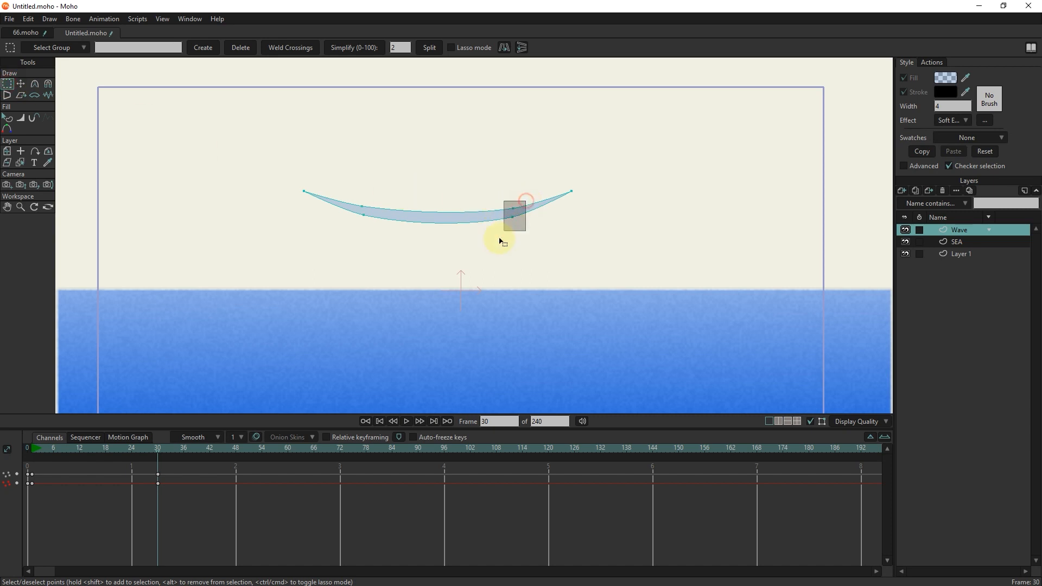
pyautogui.click(21, 83)
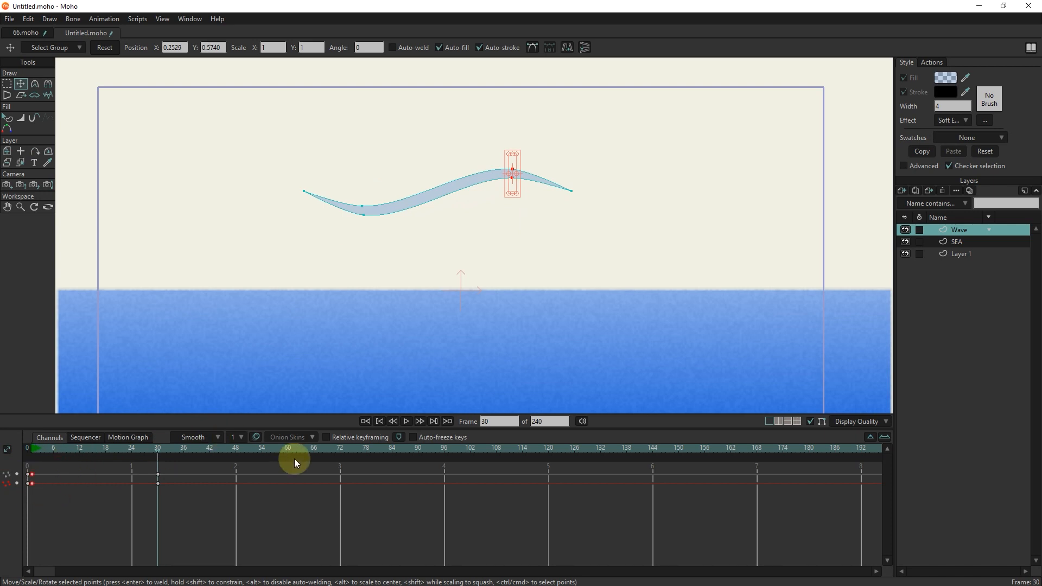
pyautogui.click(288, 448)
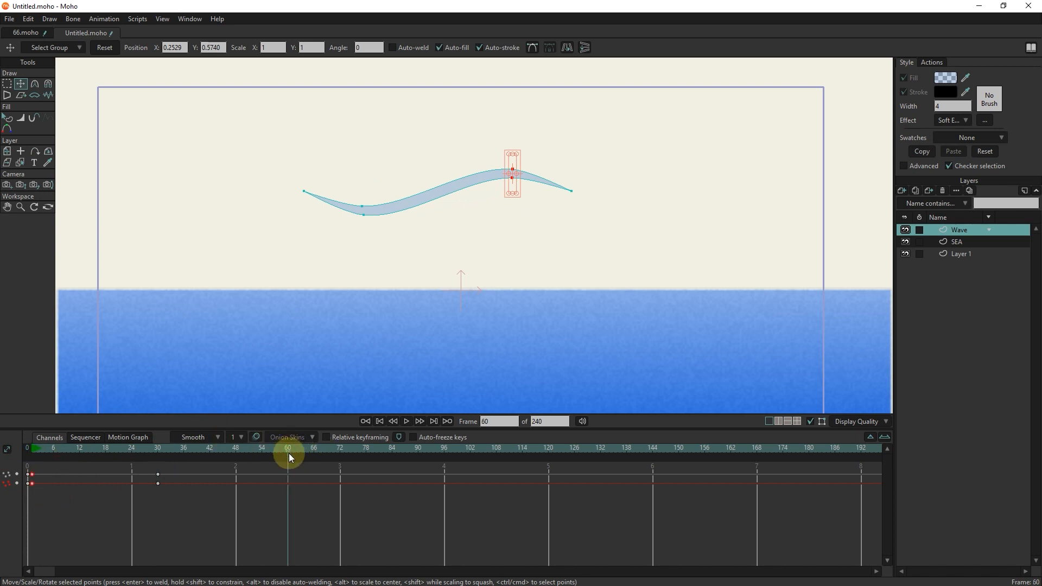
pyautogui.click(96, 458)
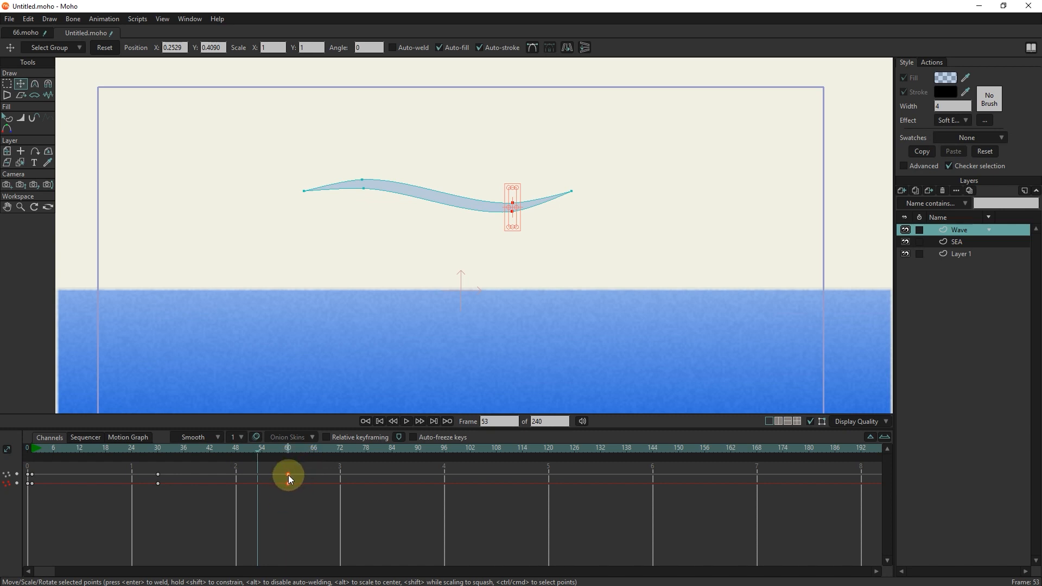
# Step: Set the frame-60 point keyframe to an additive cycle back to frame 1
pyautogui.rightClick(287, 478)
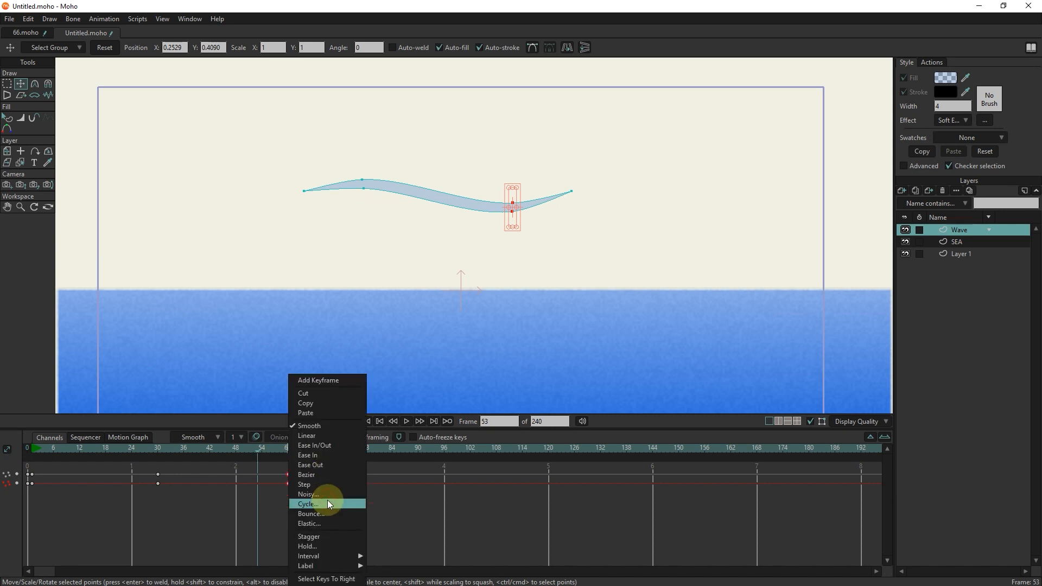
pyautogui.click(307, 504)
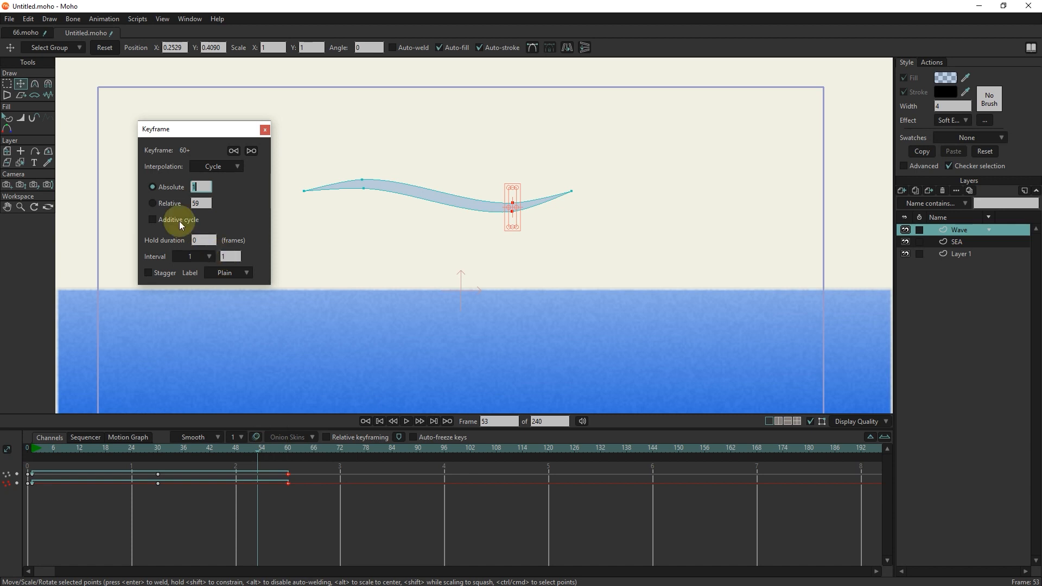
pyautogui.click(152, 219)
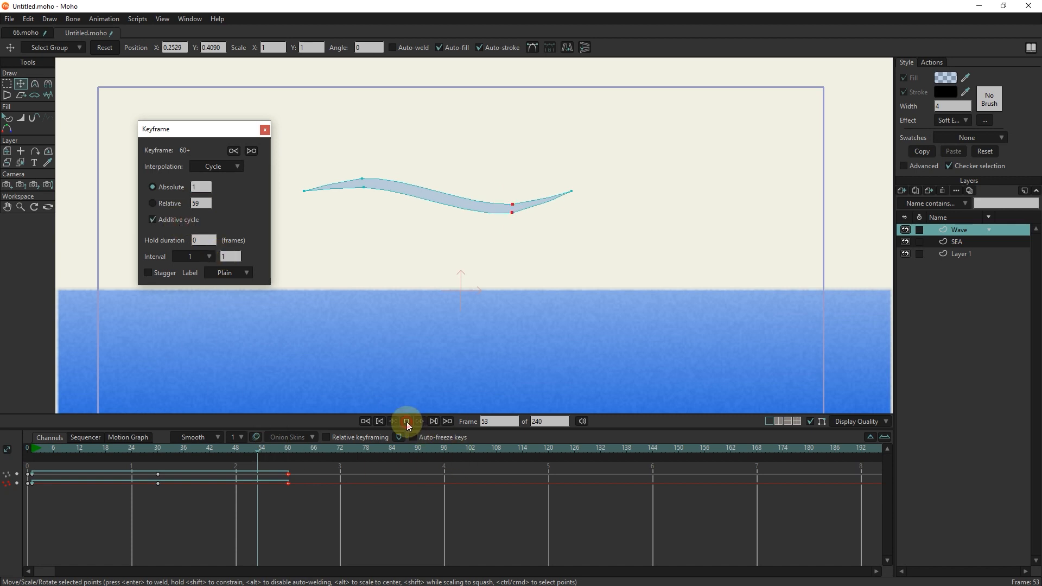
# Step: Play the animation to check the wave loop, then stop playback
pyautogui.click(406, 421)
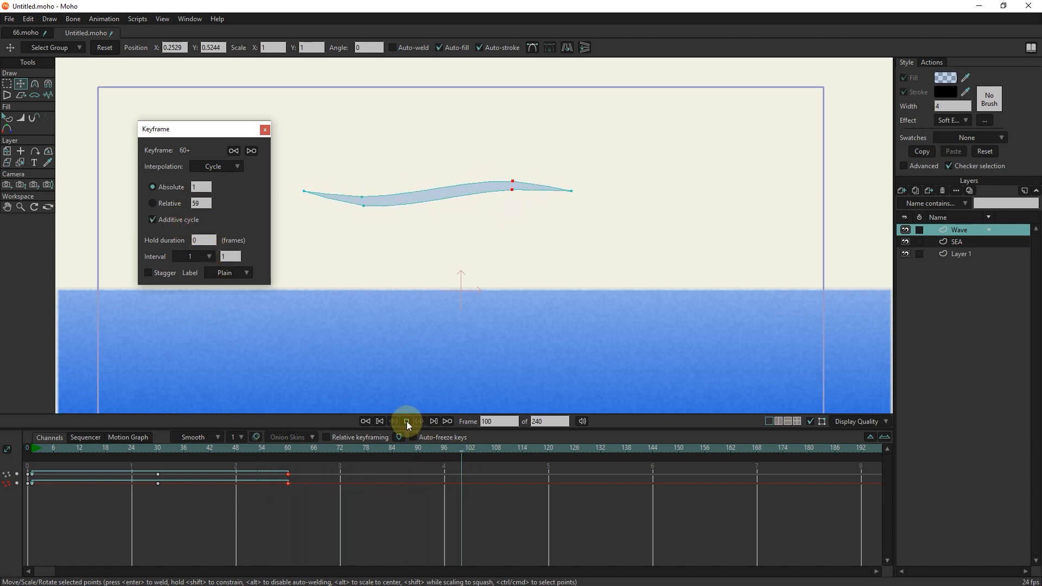
pyautogui.click(407, 421)
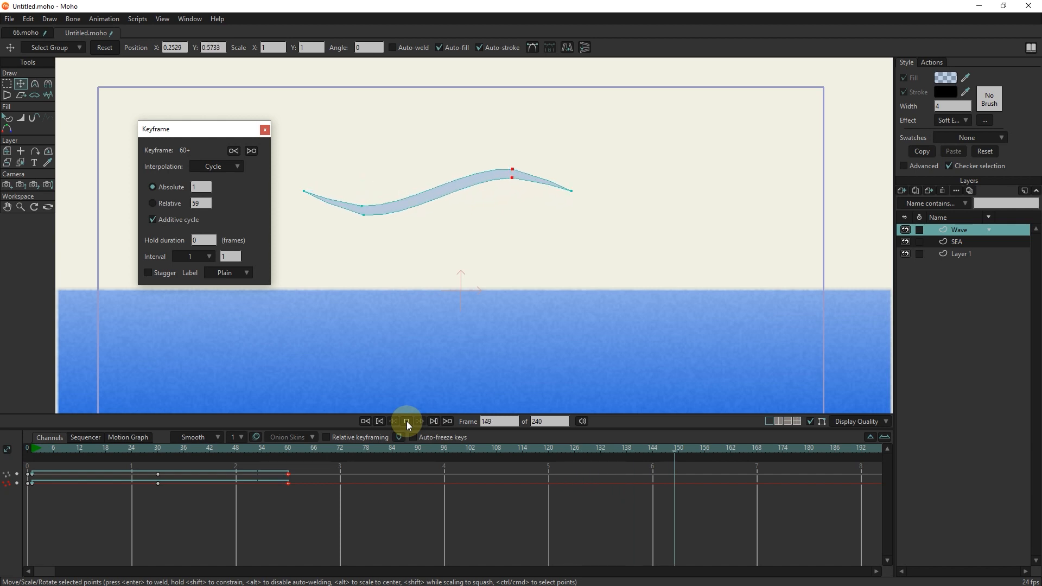
pyautogui.click(380, 421)
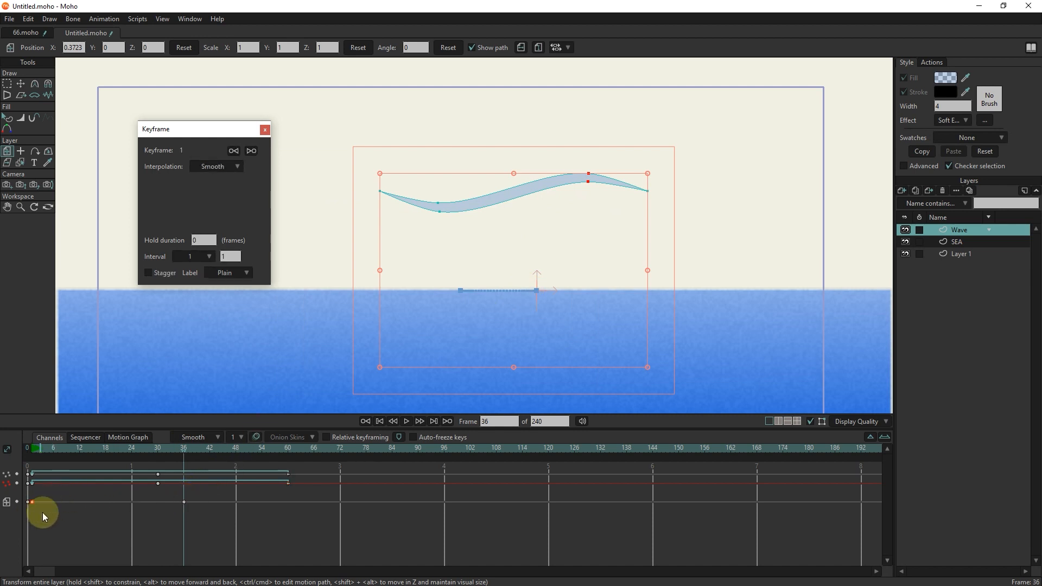
# Step: Key the Wave layer's position shifted right at frame 36 and back to X 0 at frame 60
pyautogui.click(285, 447)
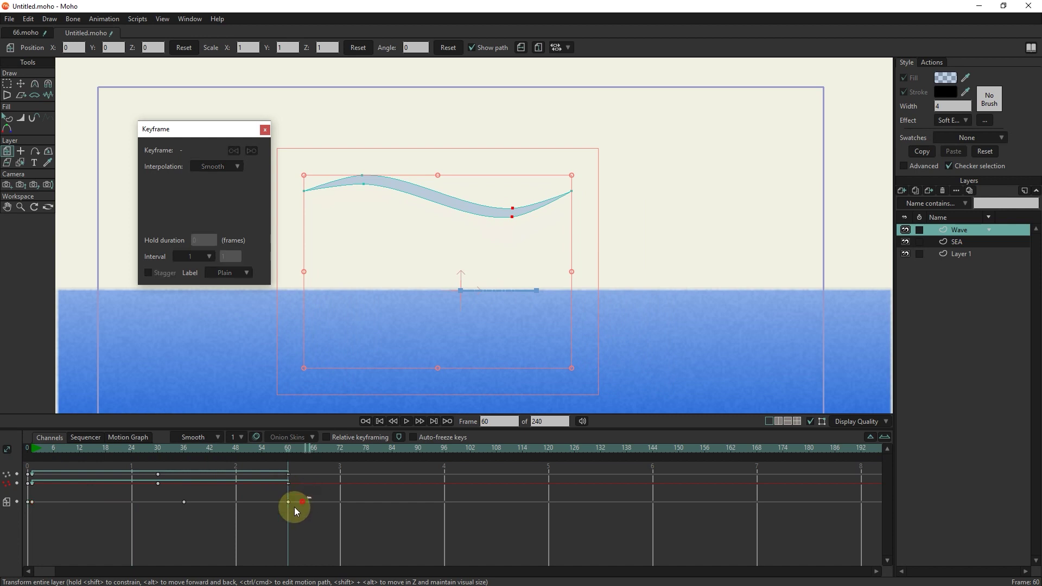
pyautogui.rightClick(295, 502)
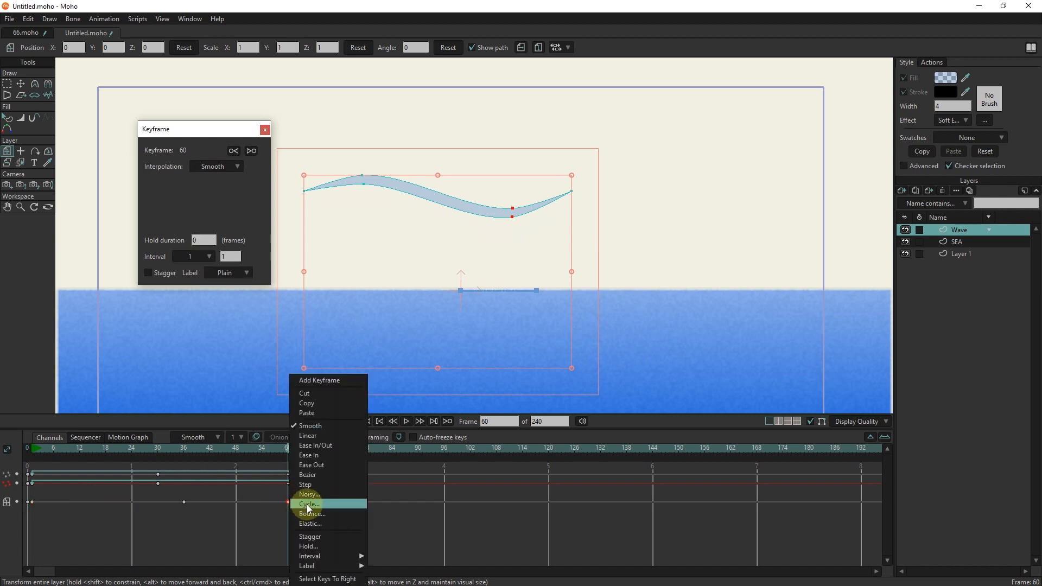
pyautogui.click(307, 503)
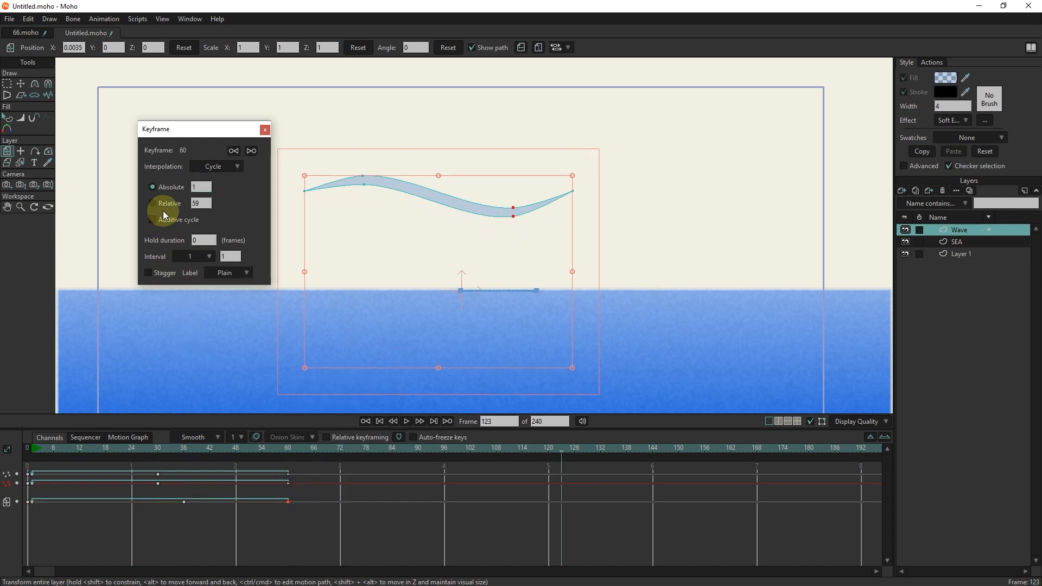
pyautogui.click(153, 219)
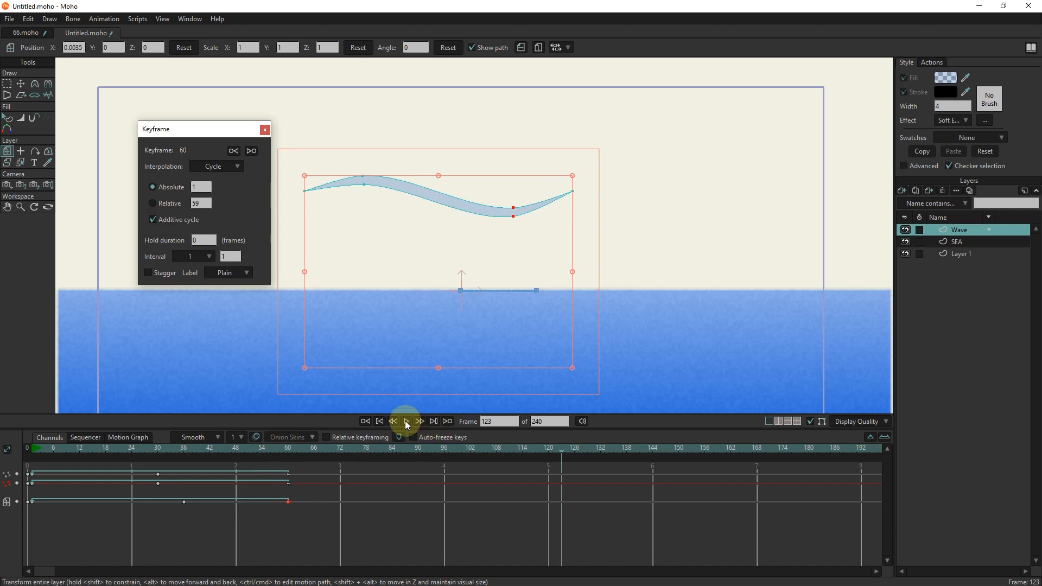
pyautogui.click(406, 421)
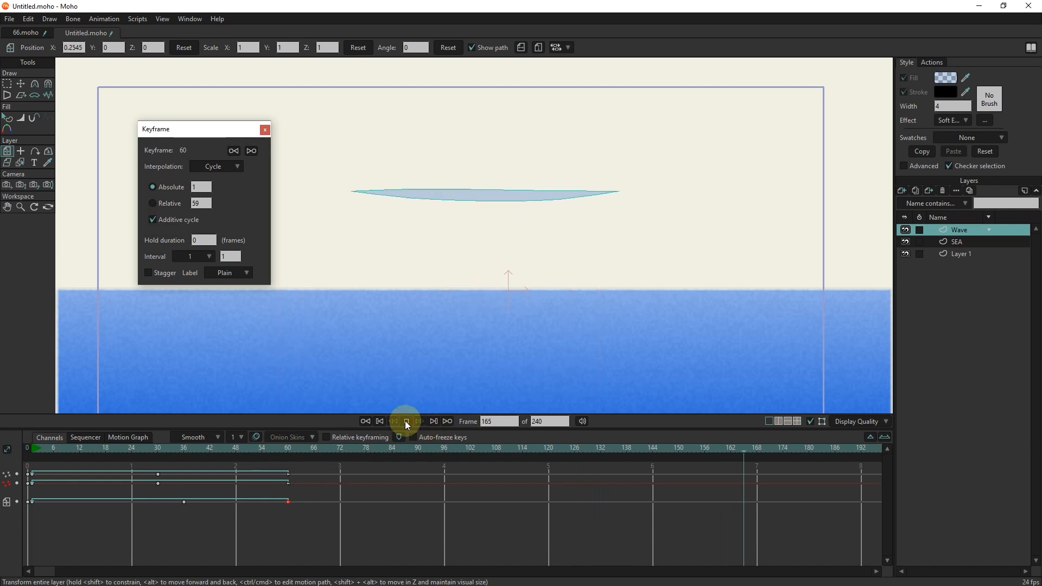
pyautogui.click(434, 421)
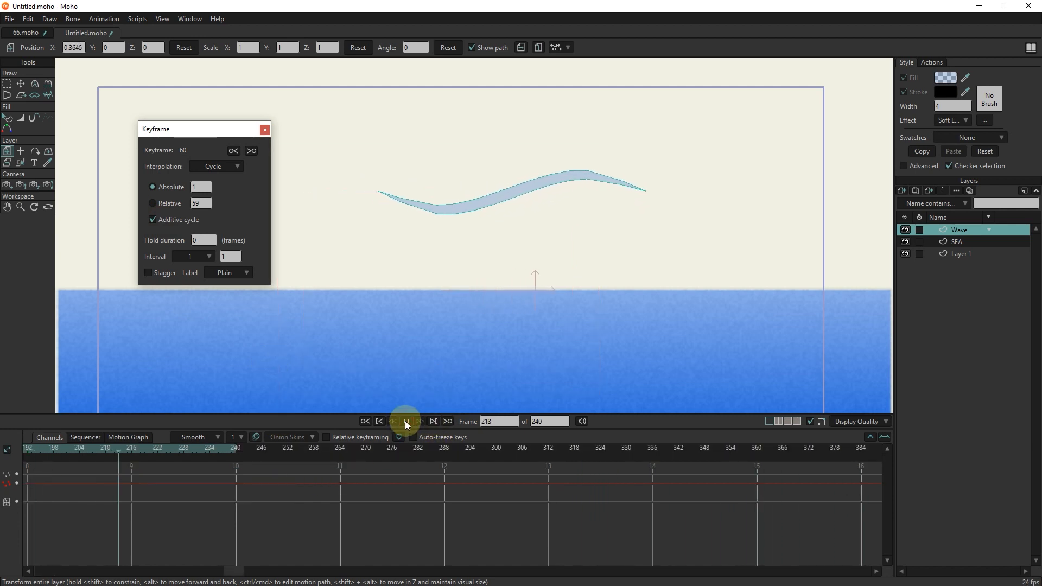
pyautogui.click(902, 191)
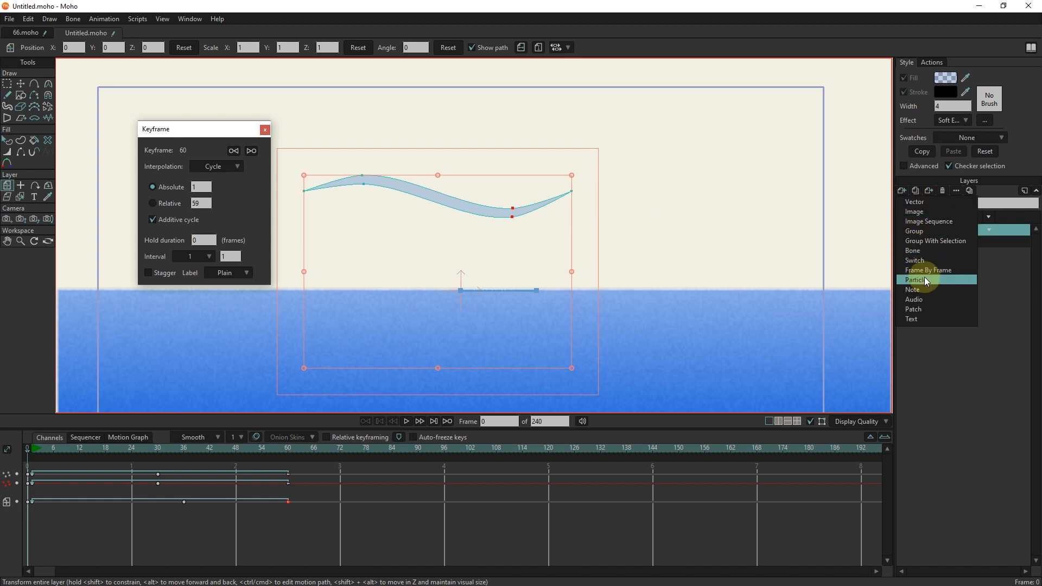
# Step: Wrap Wave in a new particle layer P spawning many wave copies, then collapse it
pyautogui.click(916, 280)
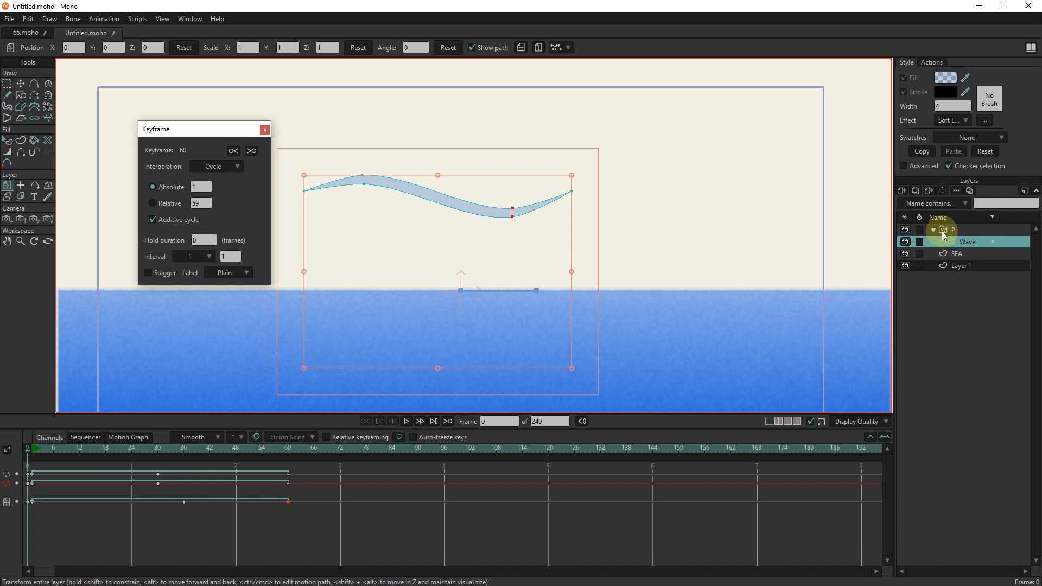
pyautogui.click(933, 229)
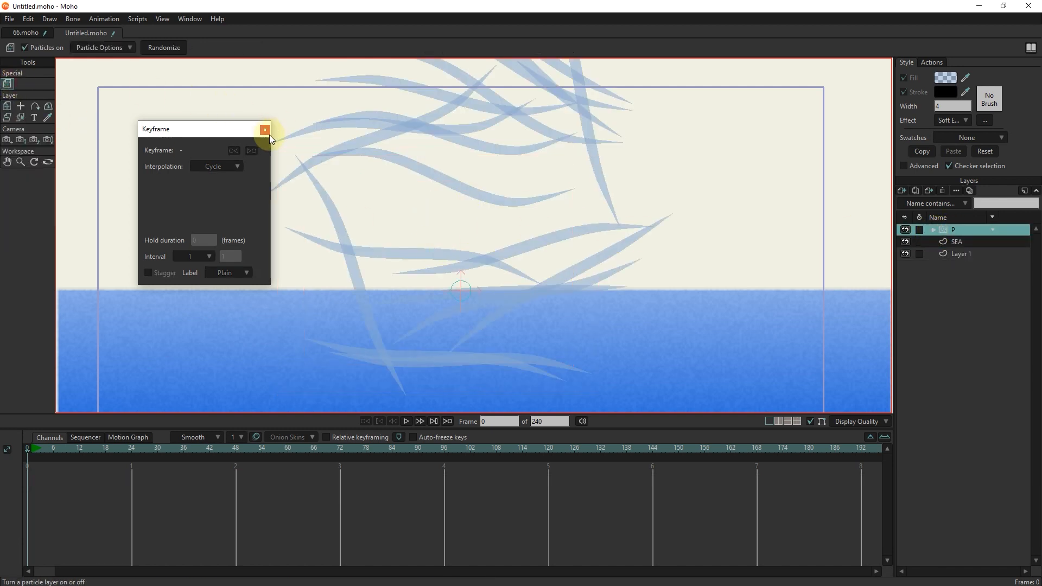
# Step: Reopen Particle Options and set the emission direction to 90 with lifetime 0 and spread 0
pyautogui.click(98, 48)
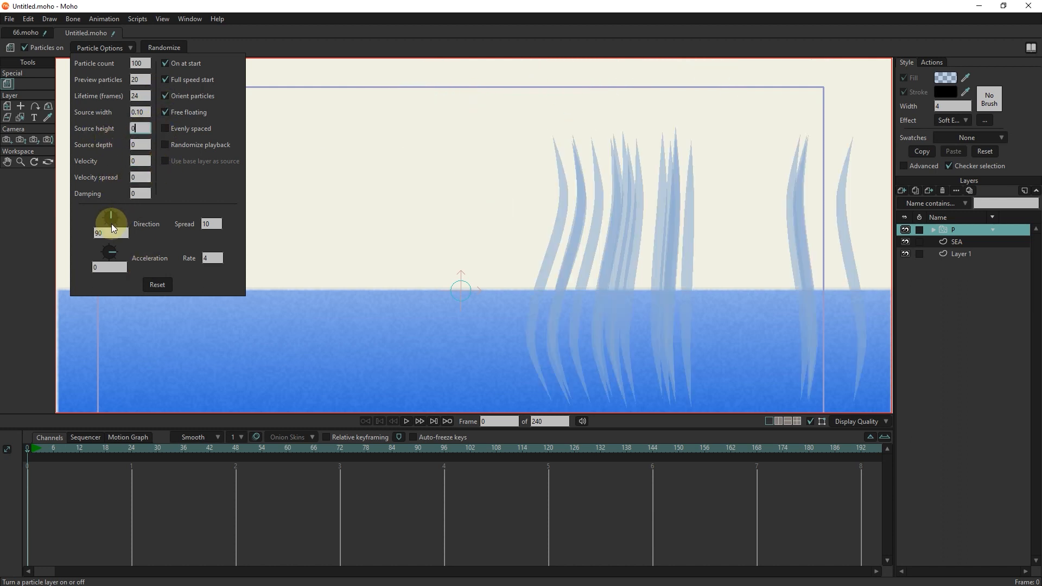
pyautogui.moveTo(111, 219); pyautogui.dragTo(140, 213)
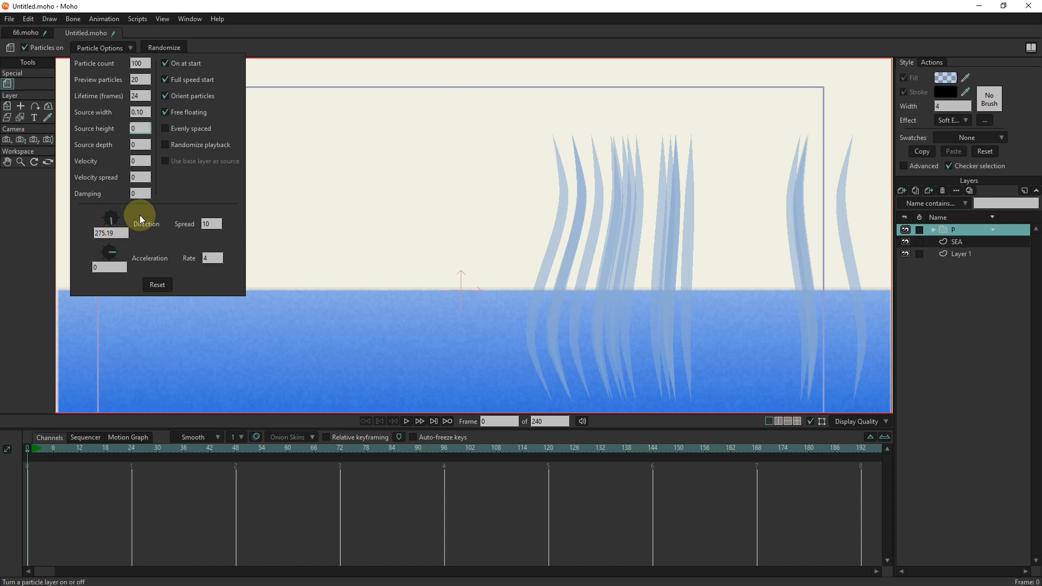
pyautogui.moveTo(140, 217); pyautogui.dragTo(110, 203)
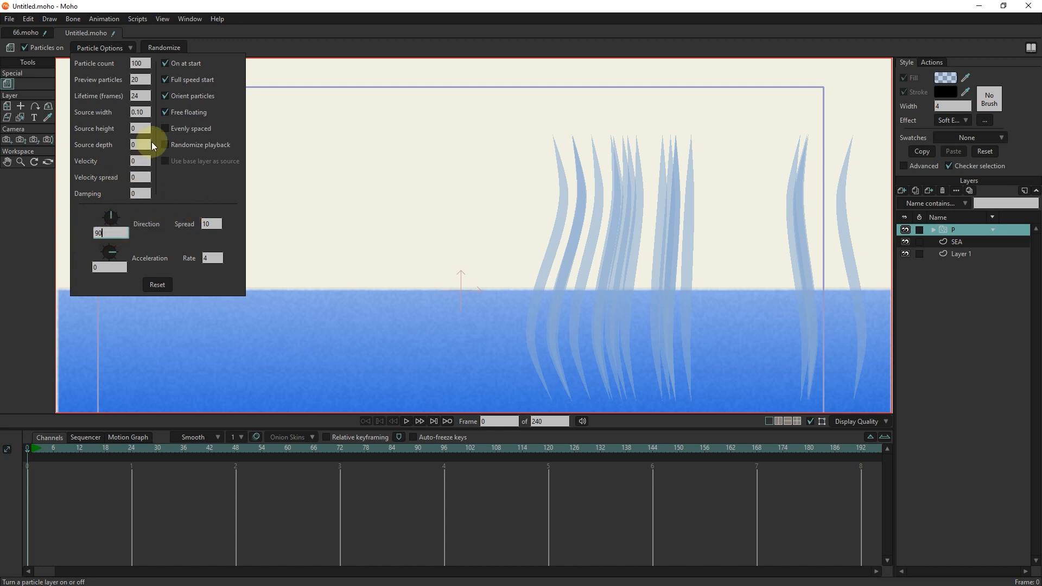
# Step: Set the particle source width to 4.60 and source height to 0.40
pyautogui.click(140, 128)
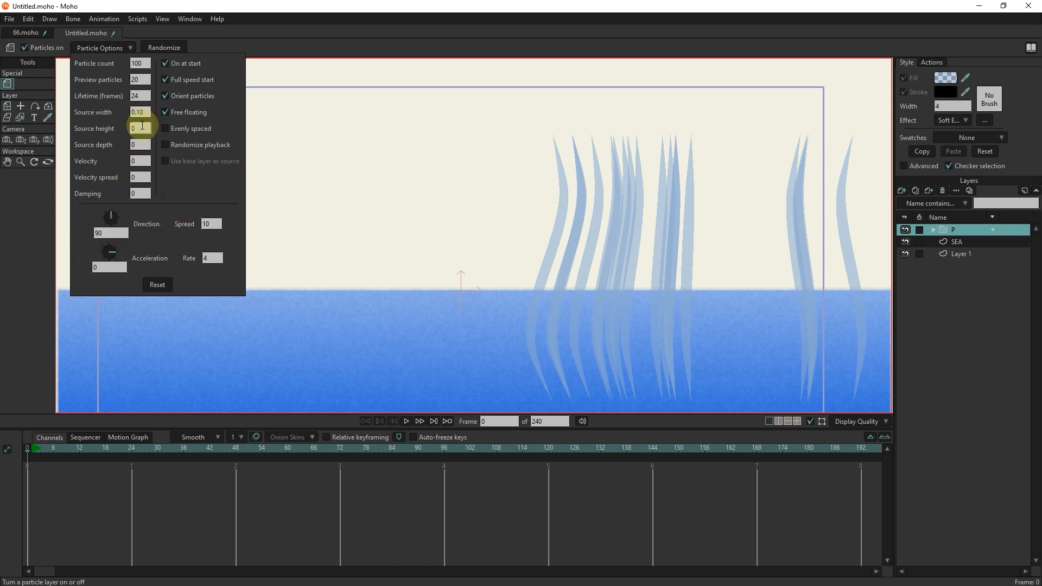
pyautogui.click(140, 95)
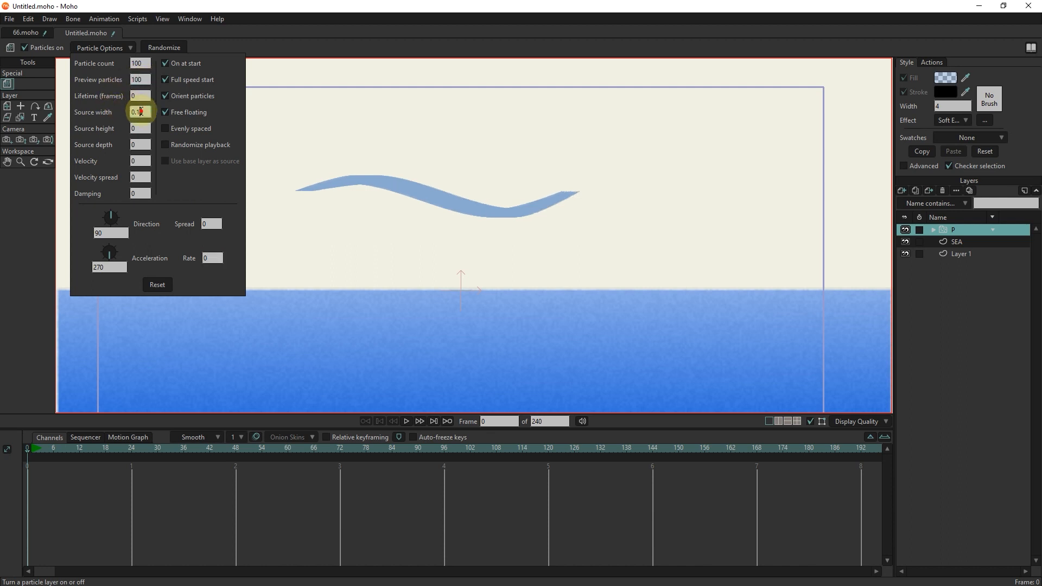
pyautogui.write('0.85')
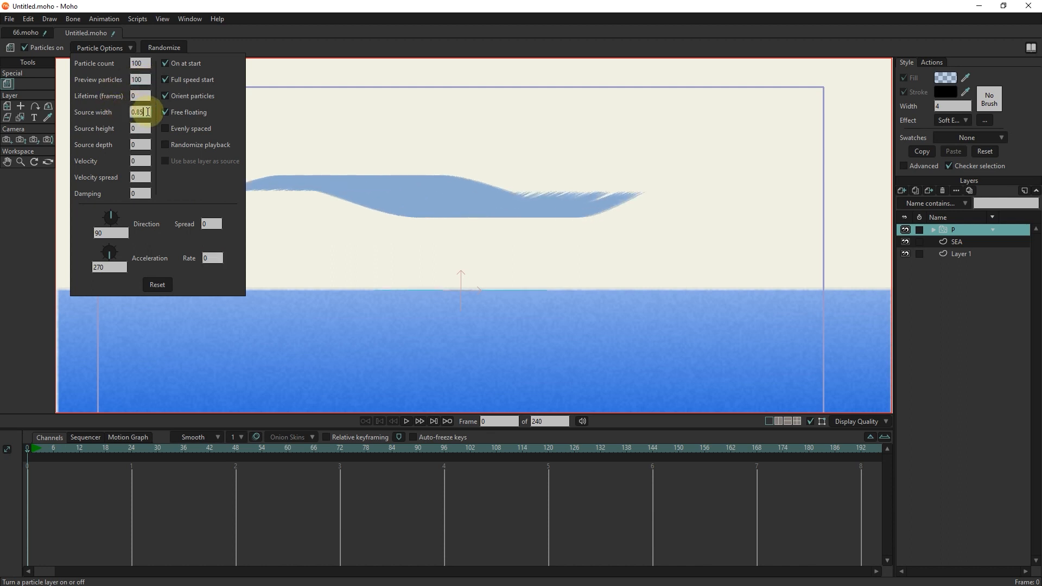
pyautogui.write('4.60')
pyautogui.click(140, 128)
pyautogui.write('.25')
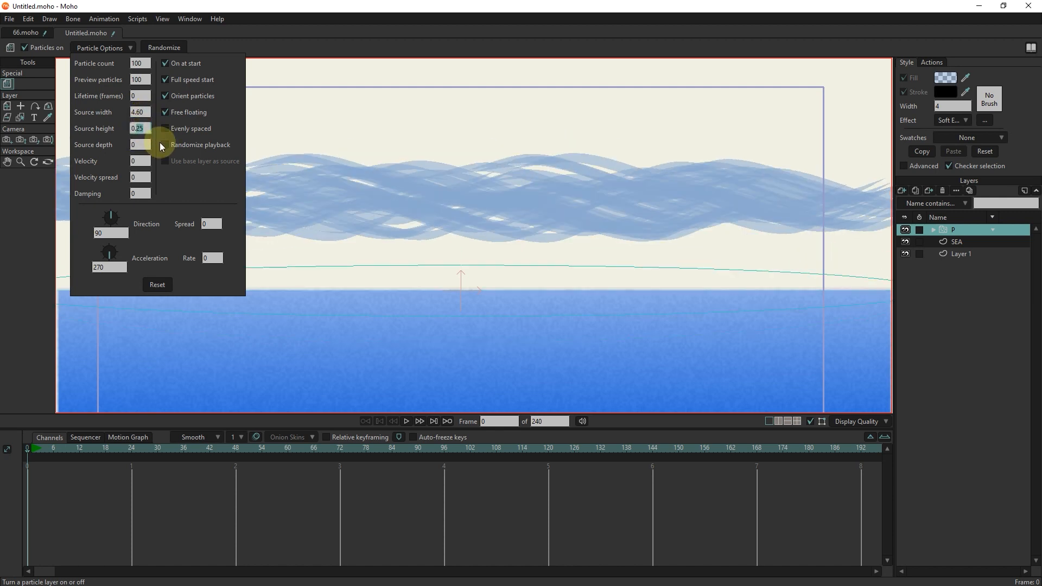
pyautogui.write('0.40')
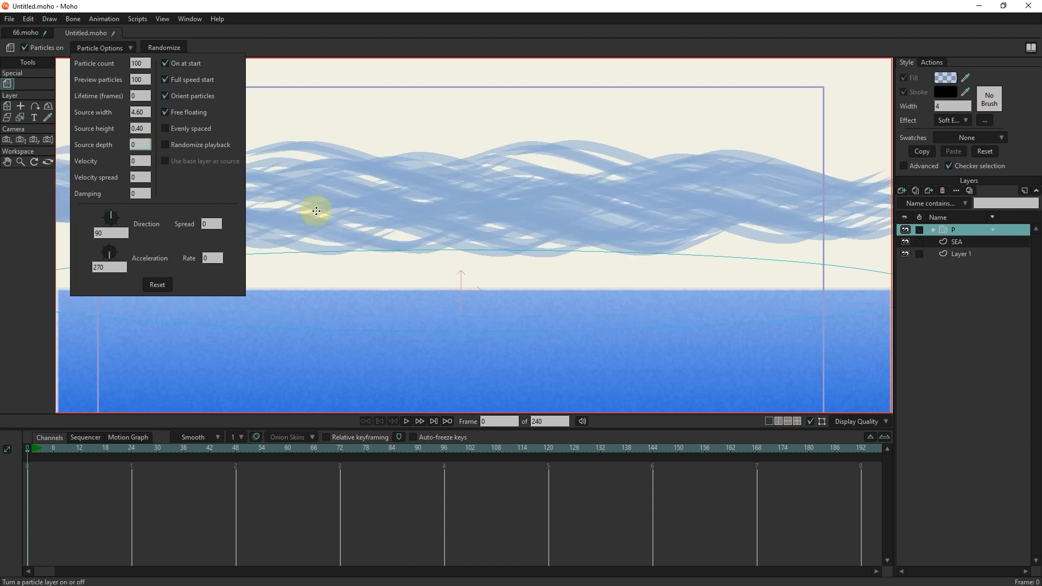
pyautogui.moveTo(11, 107)
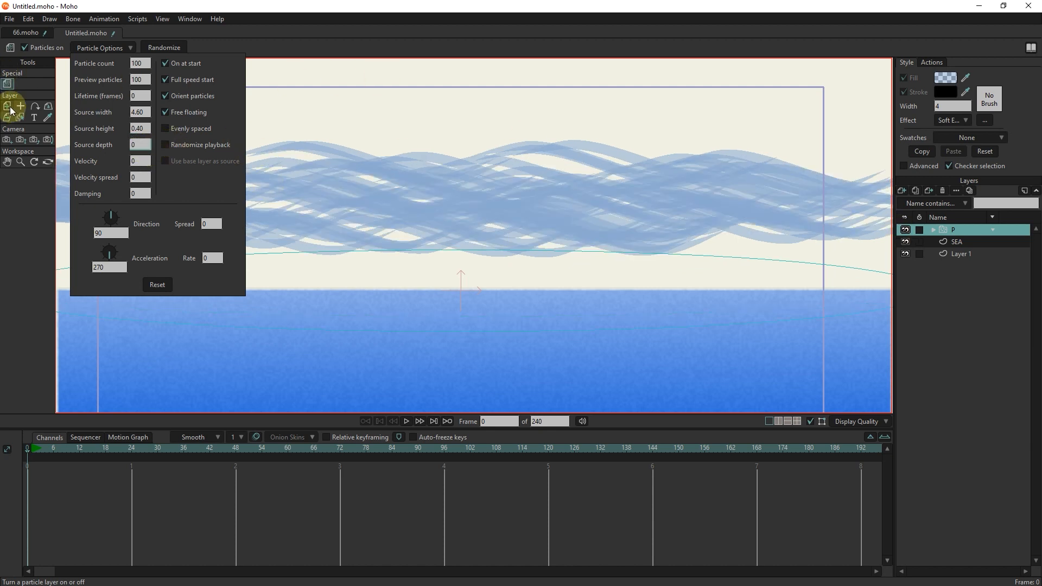
# Step: Move the wave particle layer down onto the sea with the Transform Layer tool
pyautogui.click(8, 106)
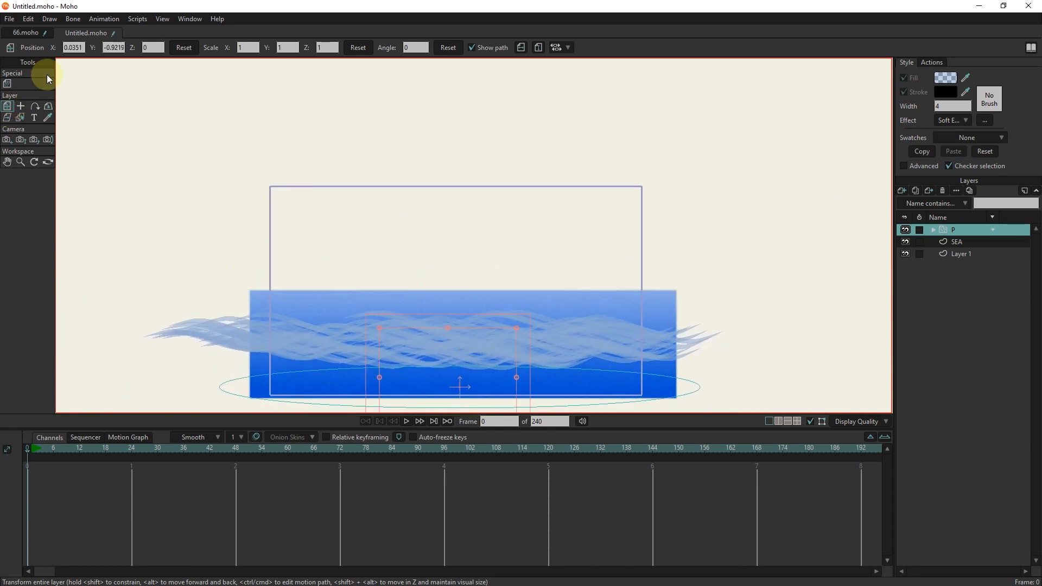
pyautogui.click(8, 83)
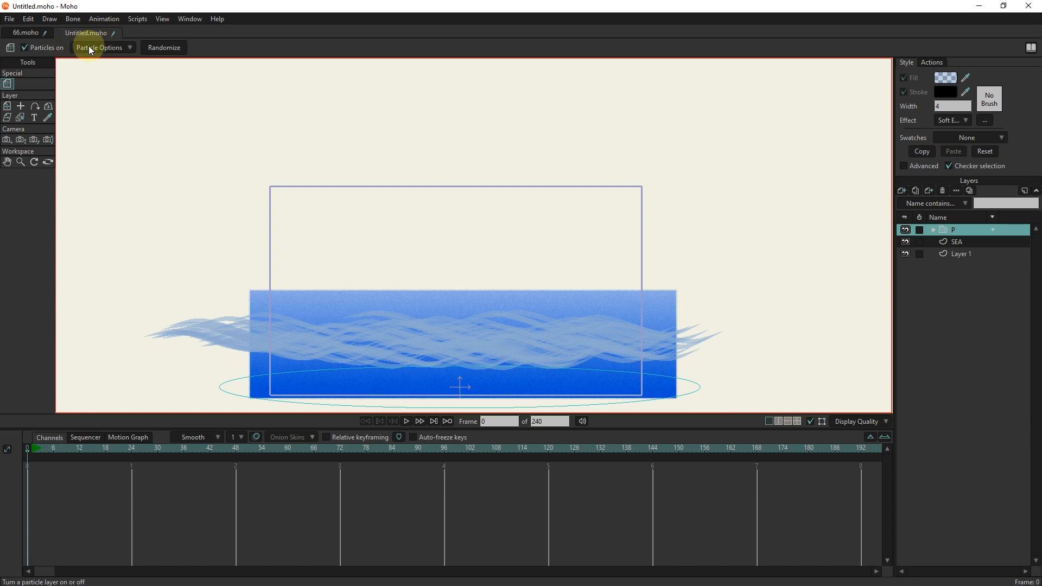
pyautogui.click(100, 47)
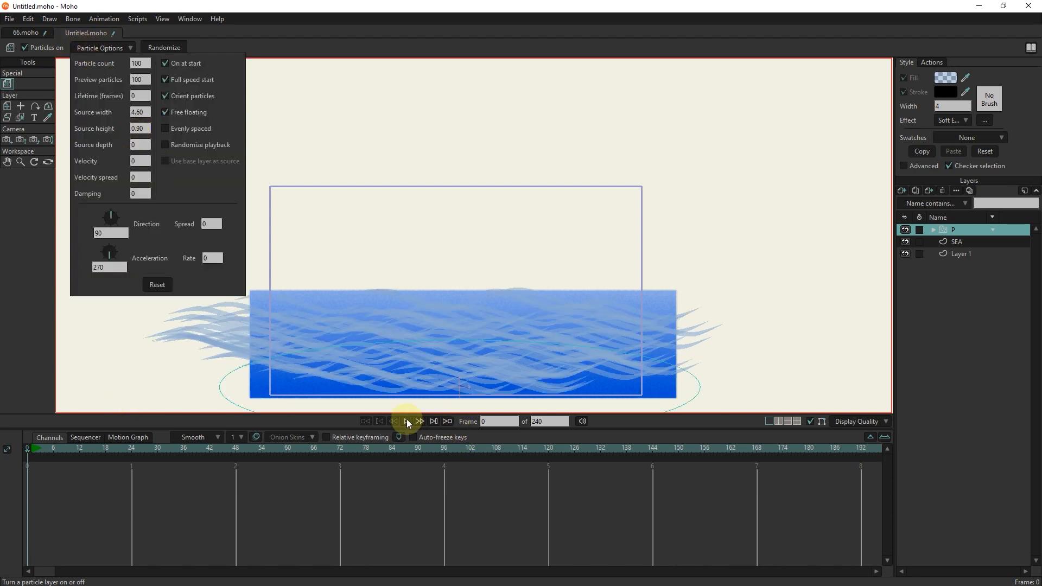
# Step: Set source height to 0.90 and play the waves filling the sea, then rewind to the start
pyautogui.click(406, 421)
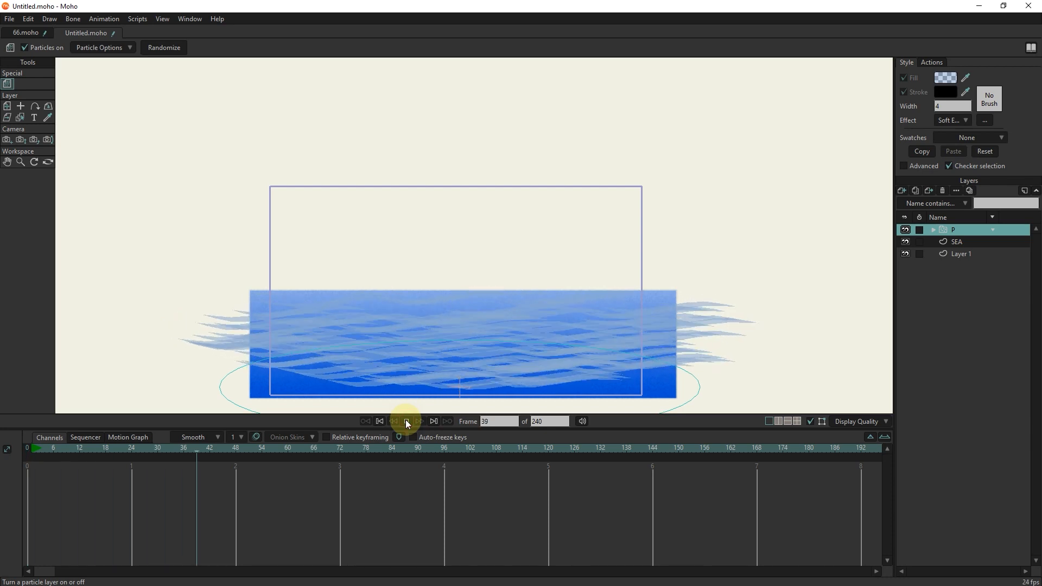
pyautogui.click(406, 421)
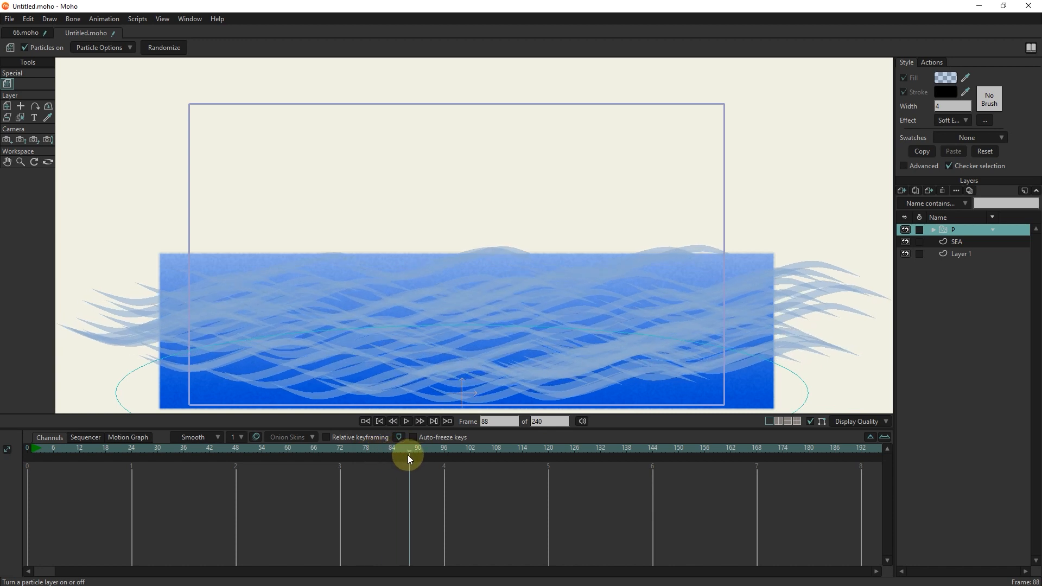
pyautogui.click(379, 421)
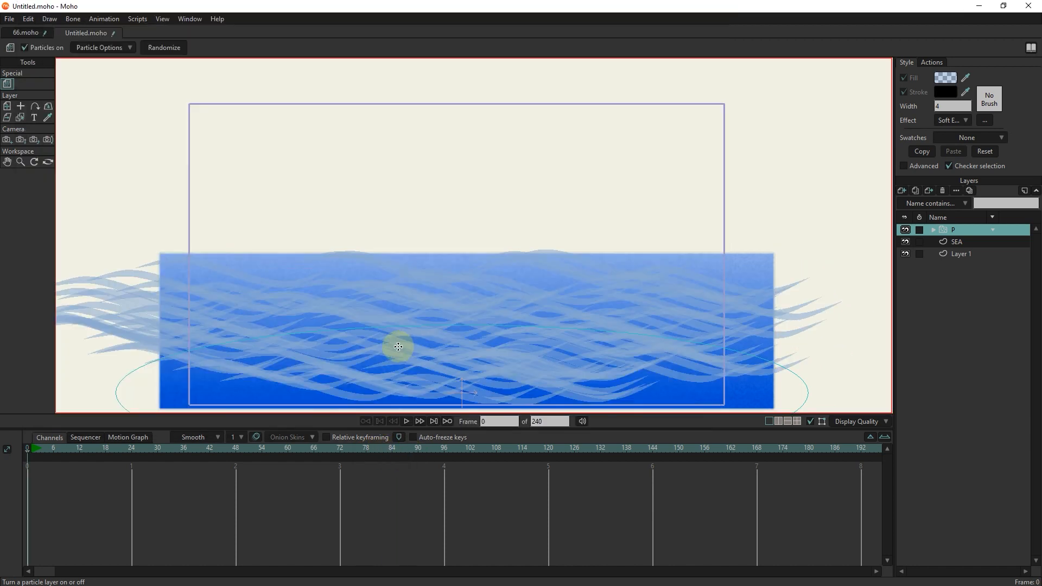
pyautogui.click(8, 108)
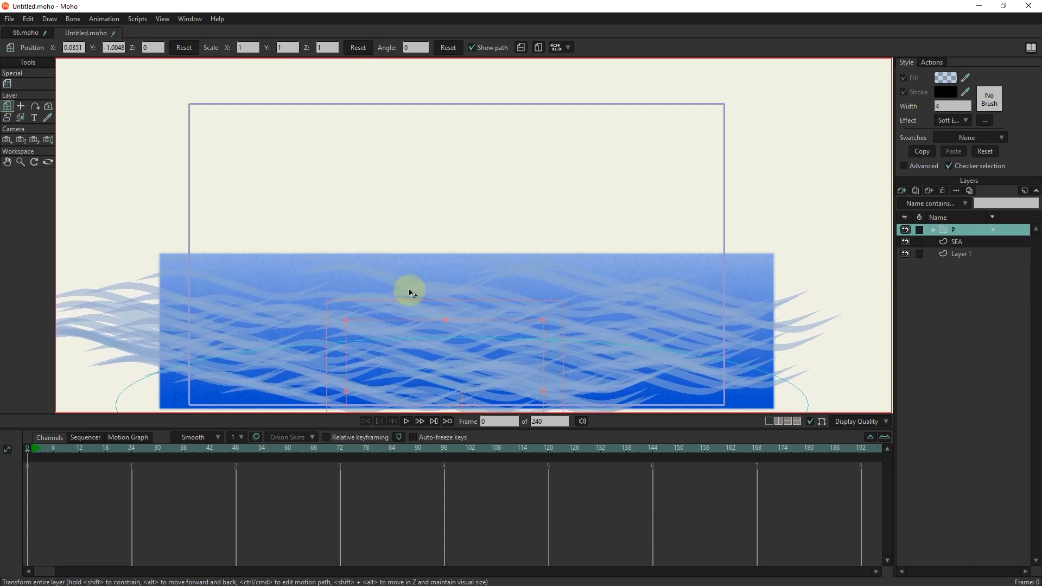
pyautogui.click(8, 83)
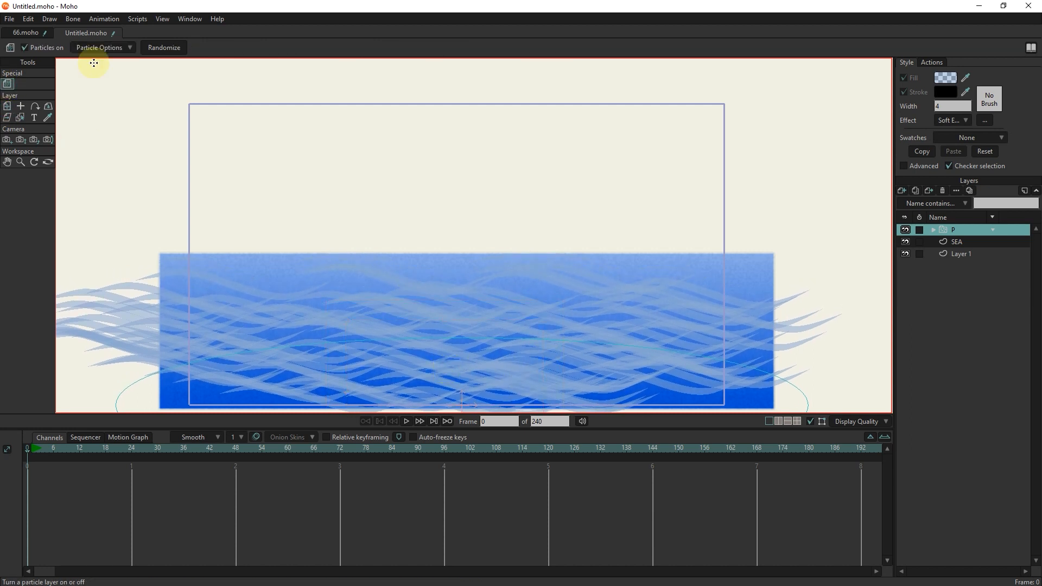
pyautogui.click(164, 47)
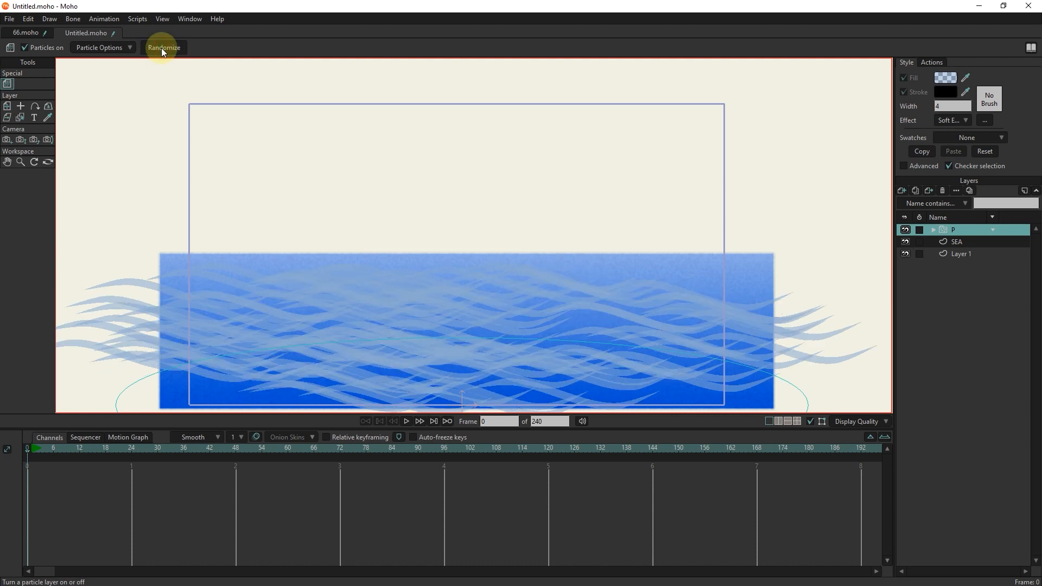
pyautogui.click(163, 47)
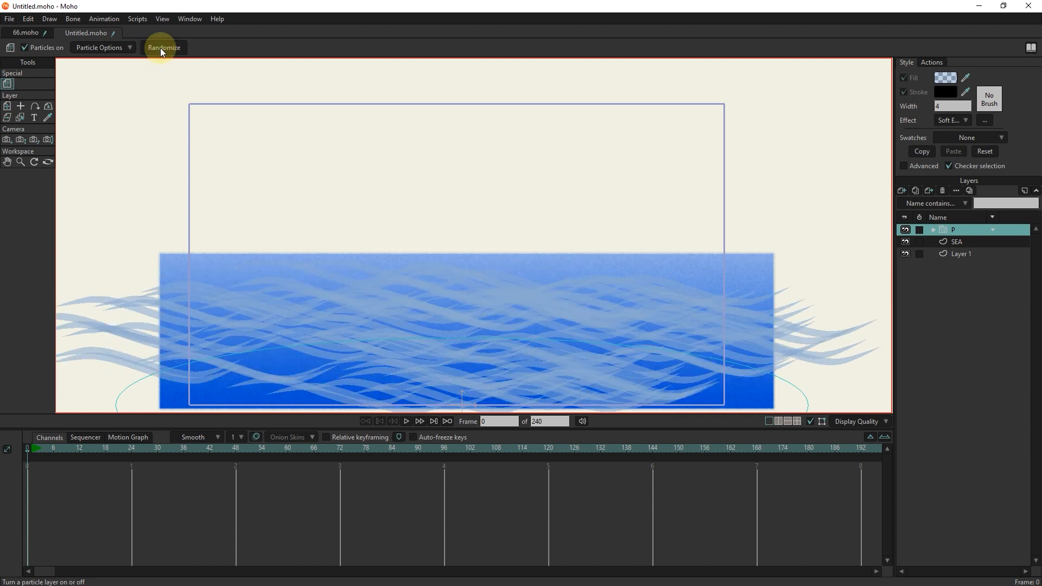
pyautogui.click(163, 47)
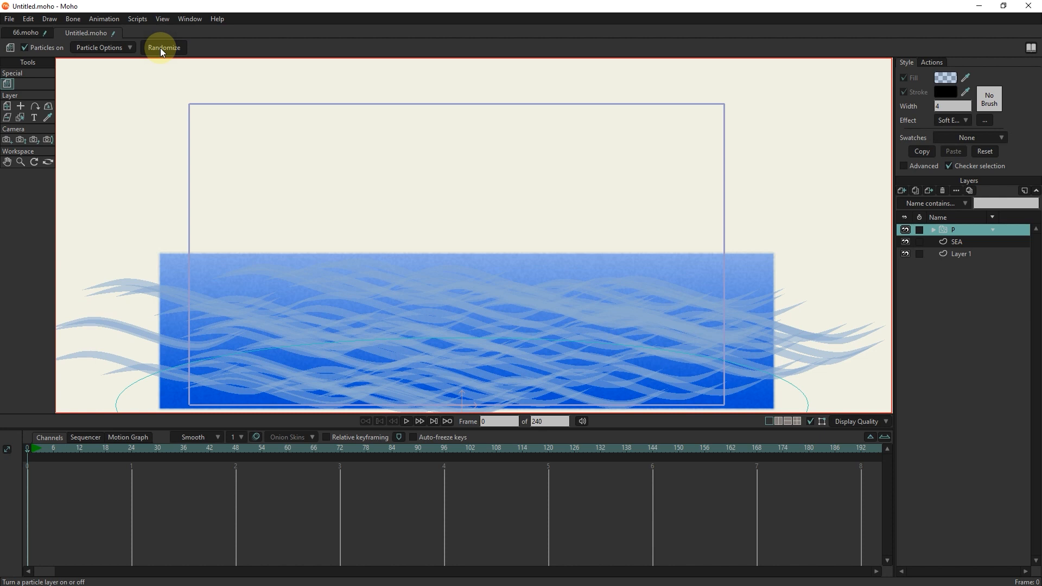
pyautogui.moveTo(344, 193)
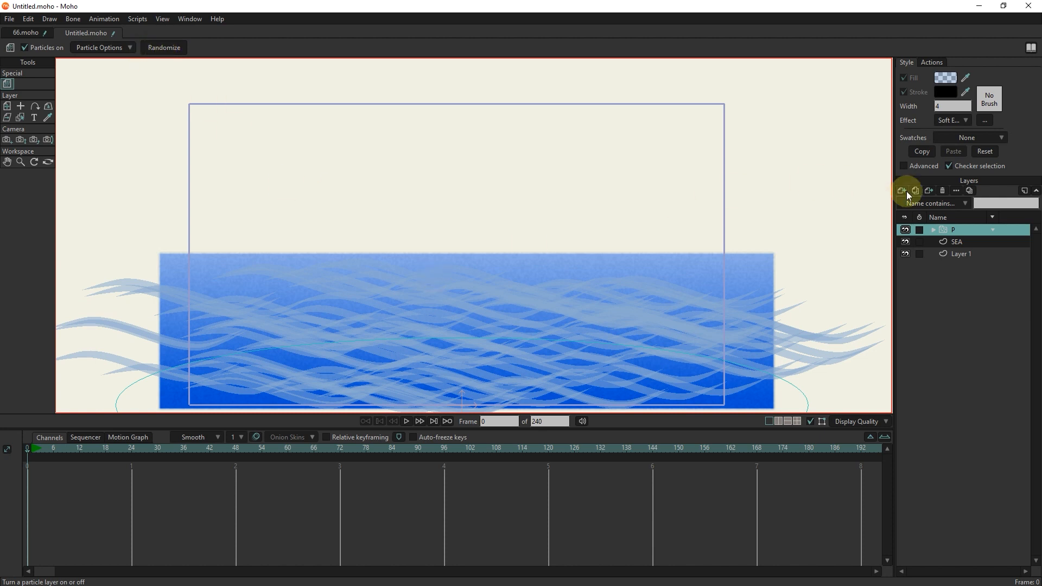
# Step: Add an Image layer and import the island PNG from Downloads above the sea
pyautogui.click(903, 191)
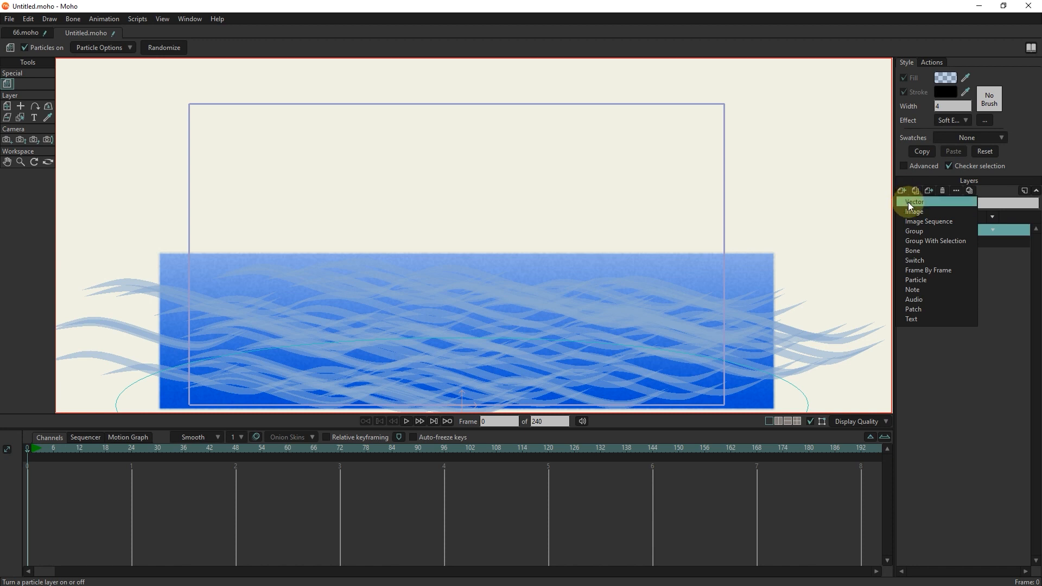
pyautogui.click(914, 212)
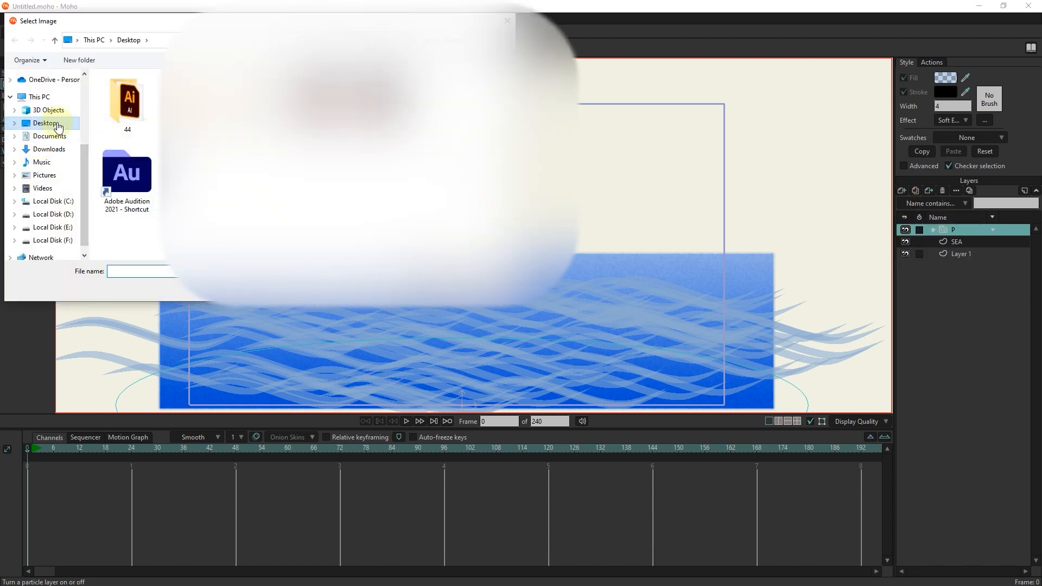
pyautogui.click(49, 148)
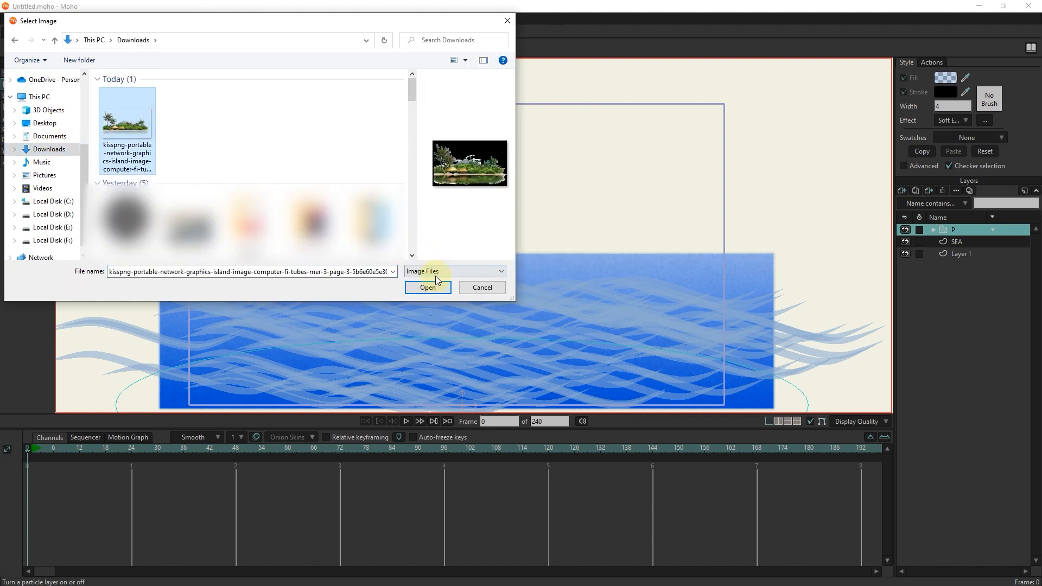
pyautogui.click(427, 286)
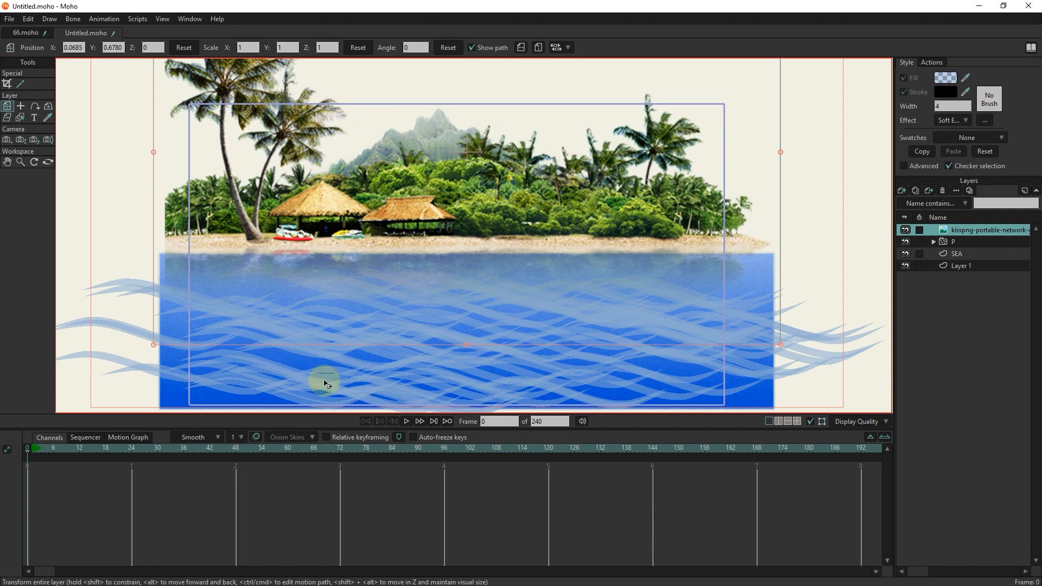
# Step: Scrub the timeline to watch the waves move, return to frame 0 and select Layer 1
pyautogui.click(417, 458)
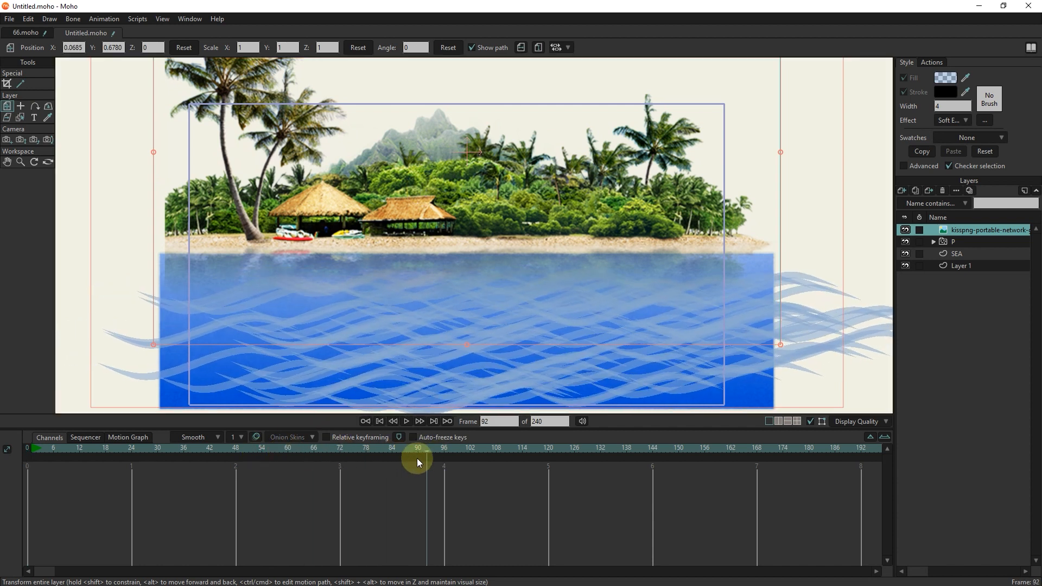
pyautogui.click(79, 448)
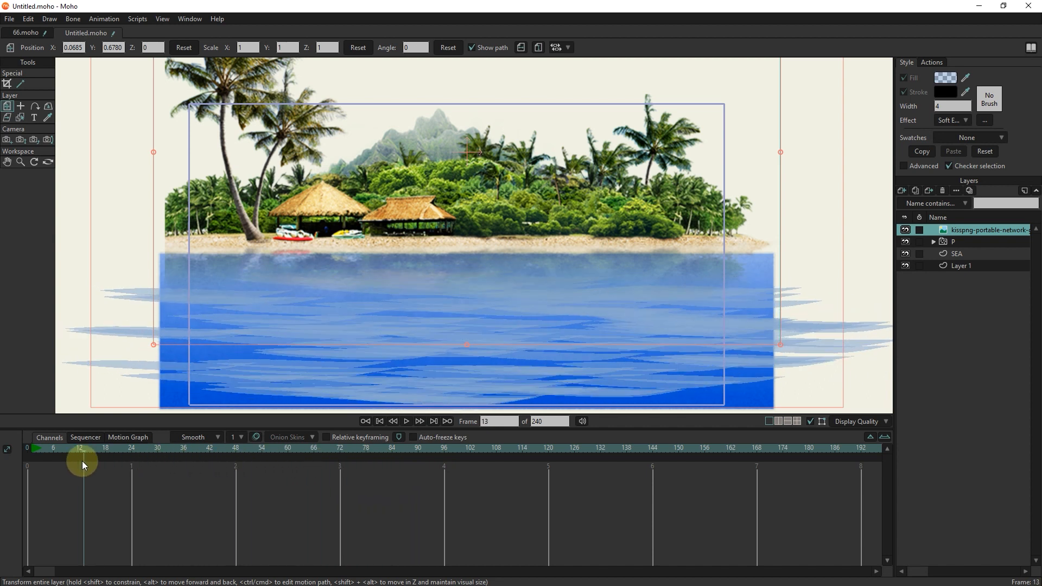
pyautogui.click(960, 266)
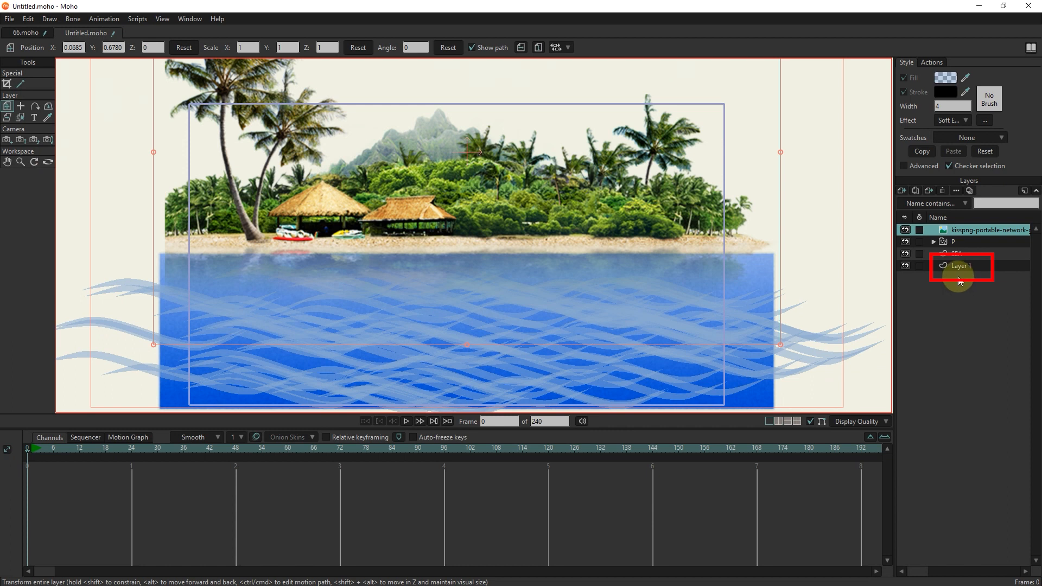
pyautogui.click(904, 266)
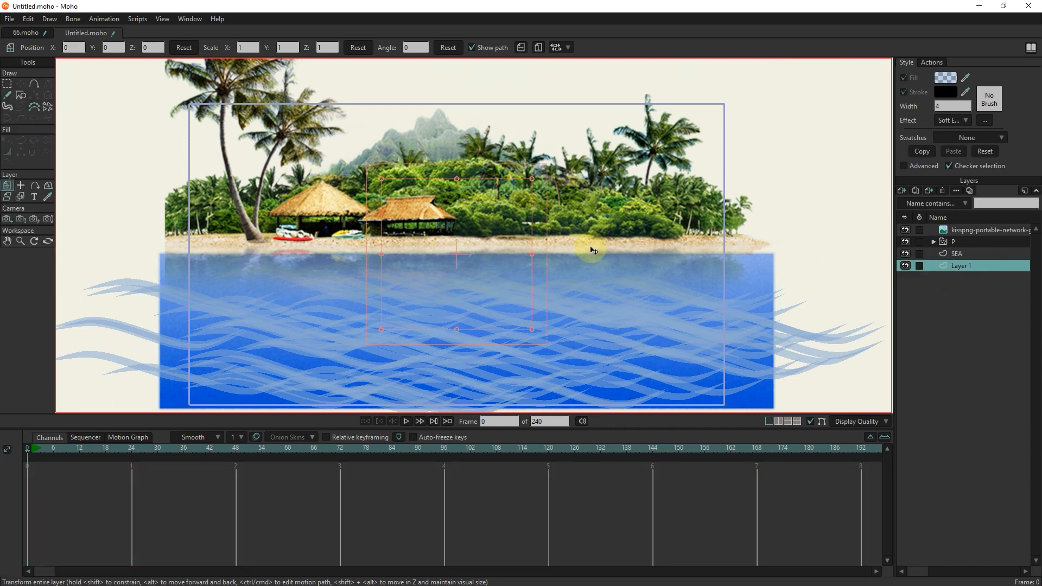
# Step: Give Layer 1's background rectangle a pale sky-blue fill (C6E1FF)
pyautogui.click(21, 95)
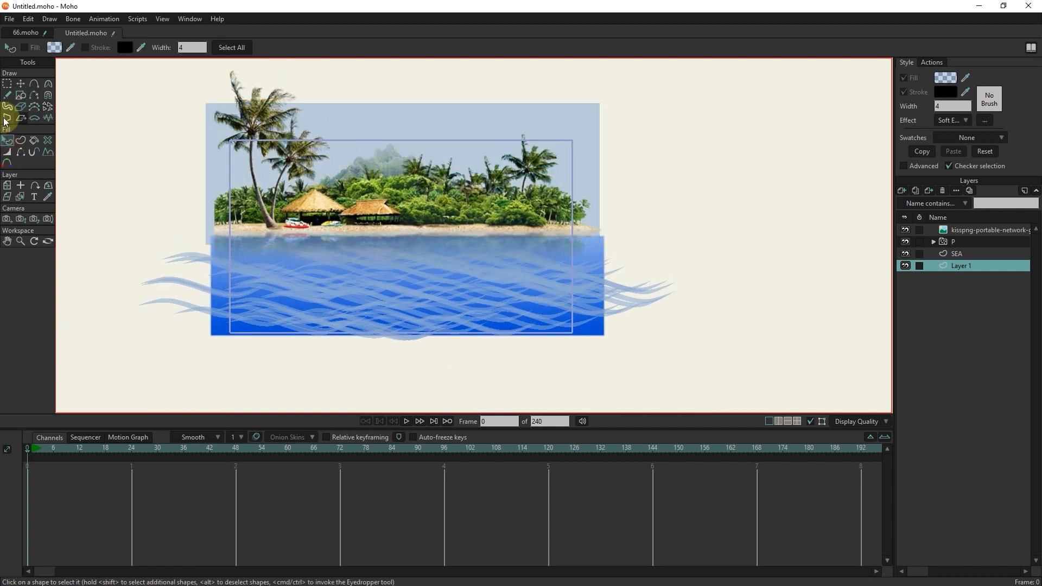
pyautogui.click(945, 78)
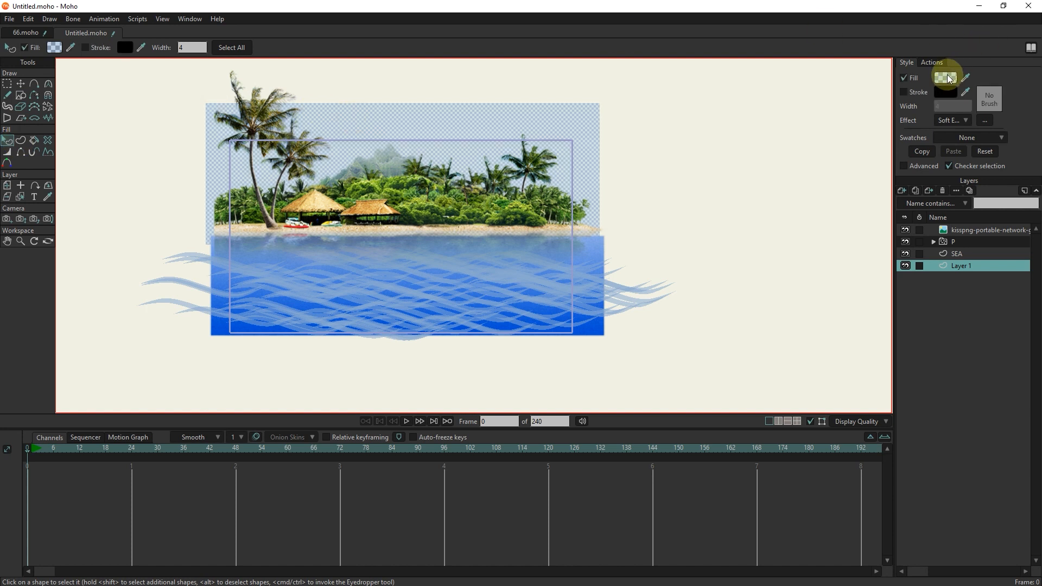
pyautogui.click(945, 78)
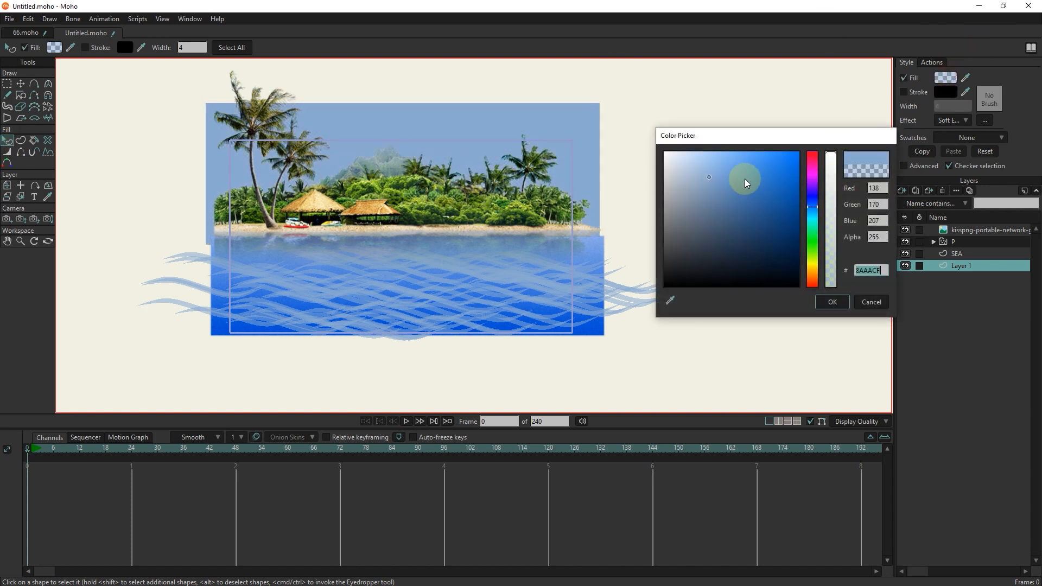
pyautogui.click(700, 154)
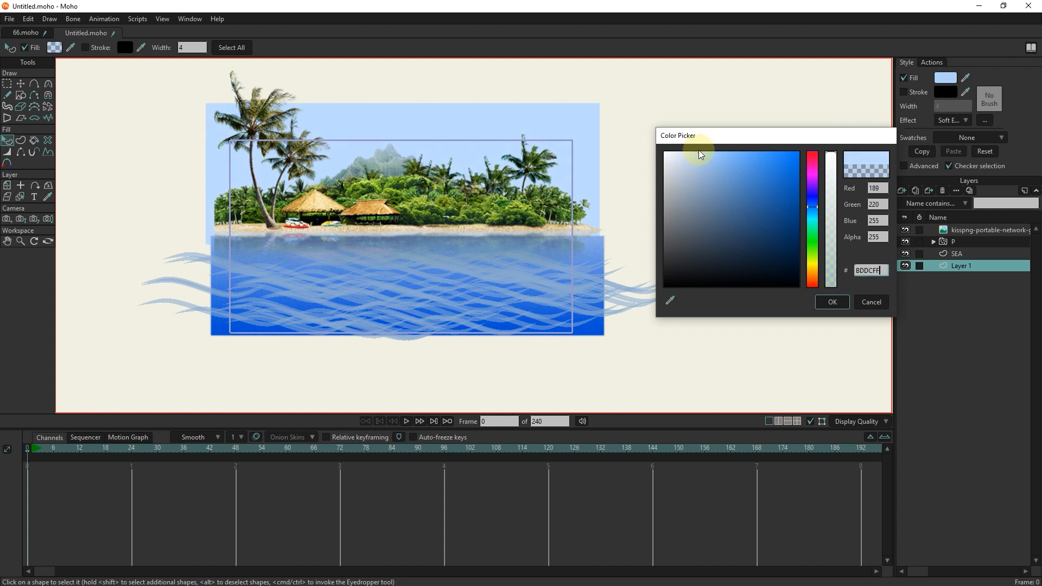
pyautogui.click(802, 279)
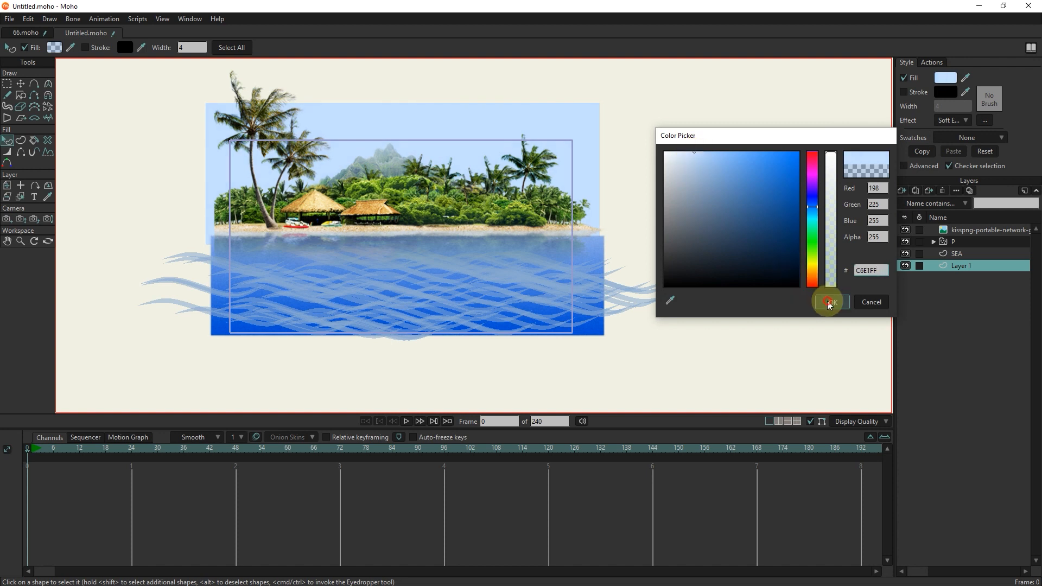
pyautogui.click(827, 301)
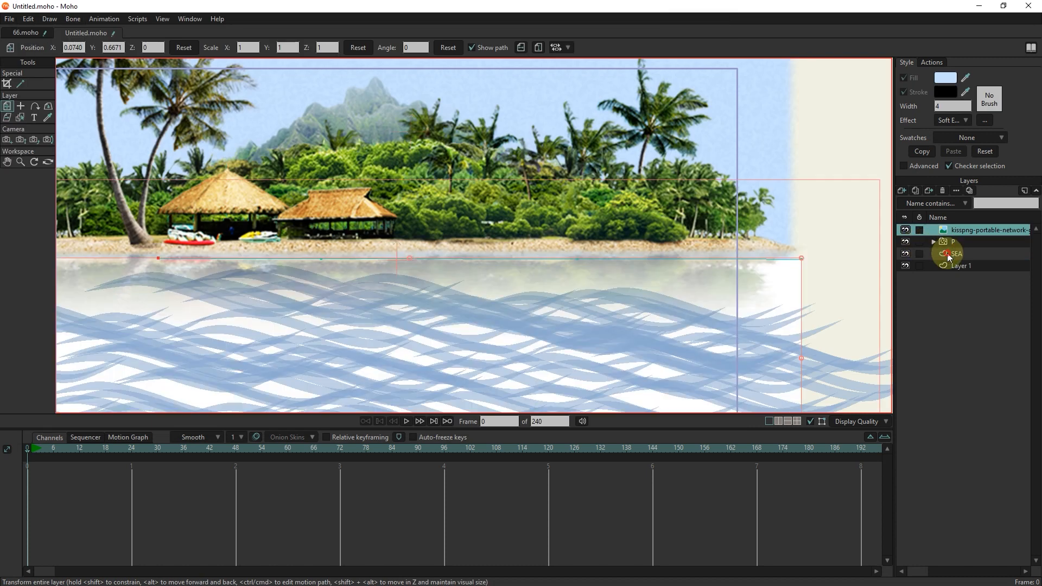
# Step: Expand particle layer P to its Wave sublayer and move to a mid-animation frame
pyautogui.click(957, 253)
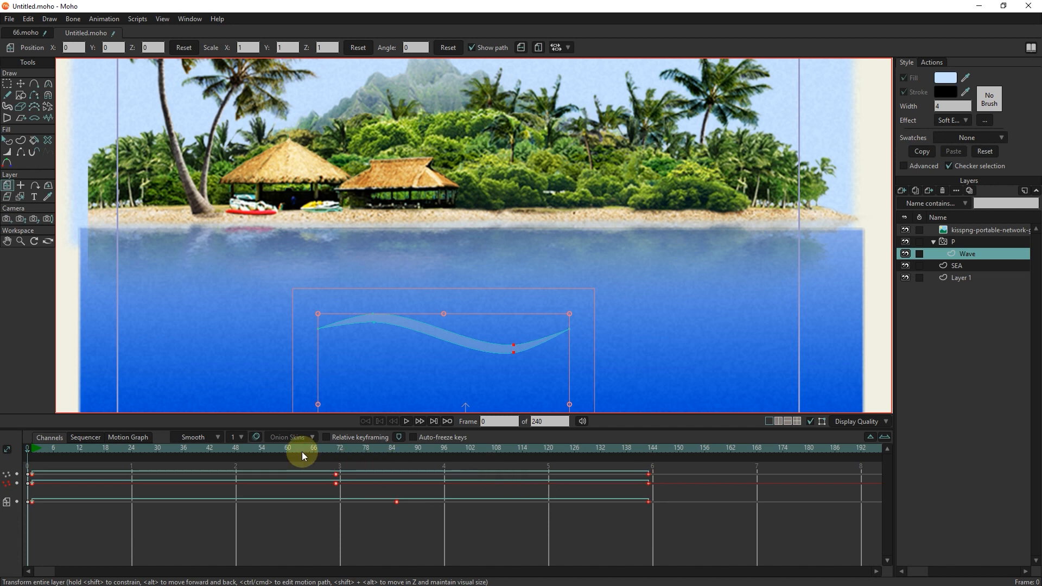
pyautogui.click(406, 421)
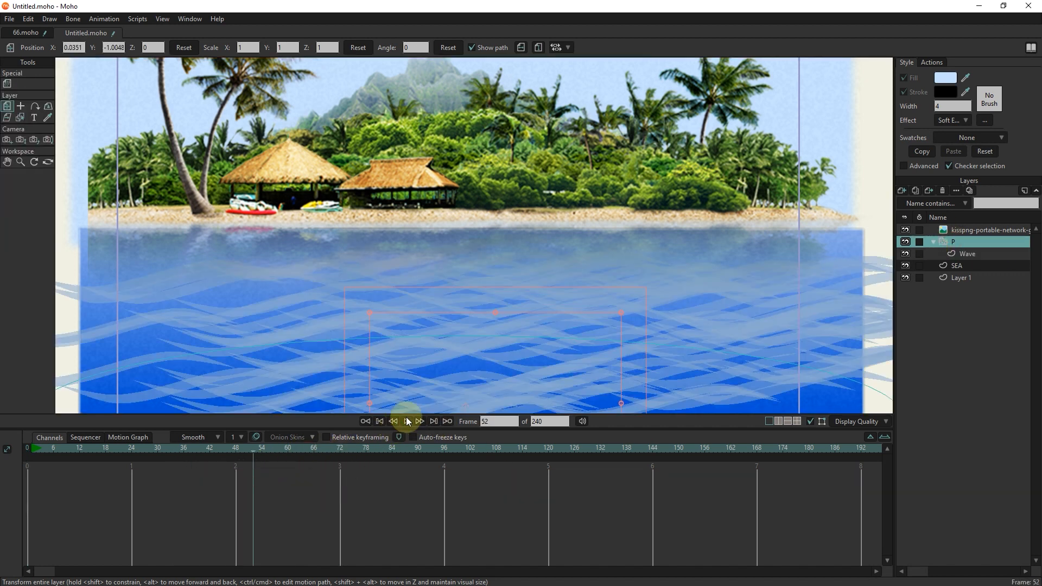
# Step: Play back the wave animation under the island and stop playback
pyautogui.click(407, 421)
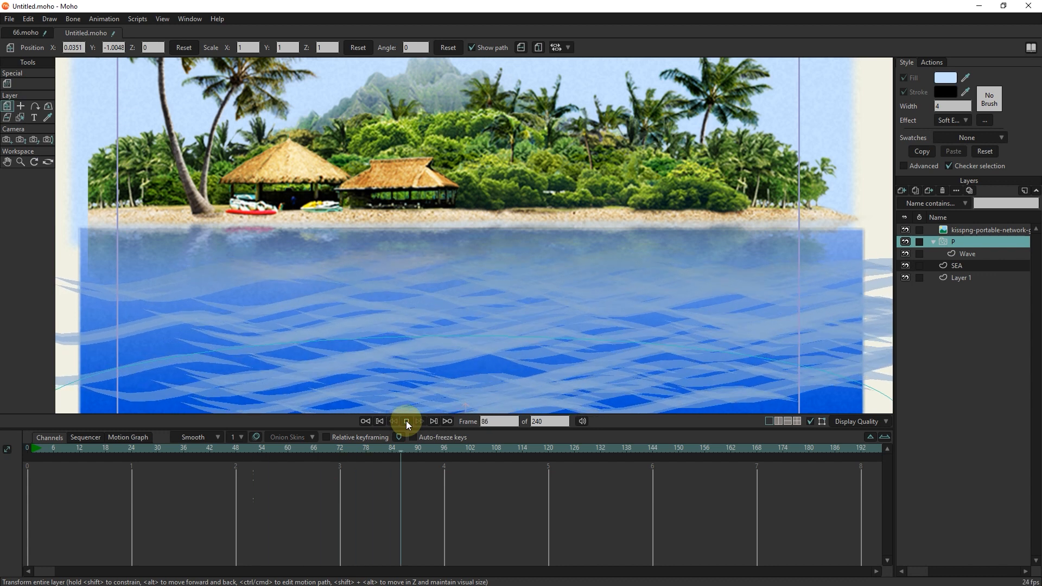
pyautogui.click(420, 421)
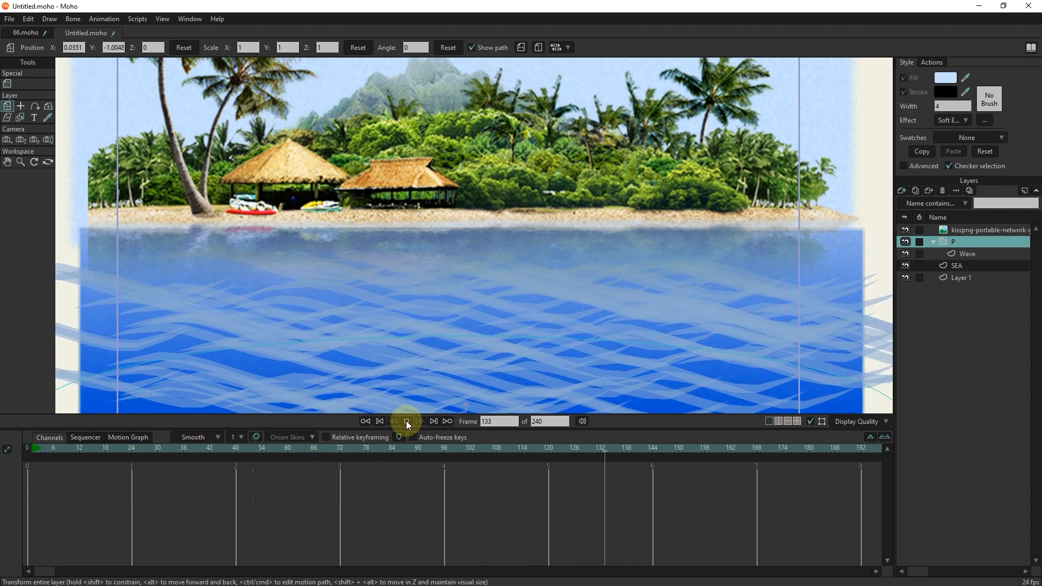
pyautogui.click(393, 421)
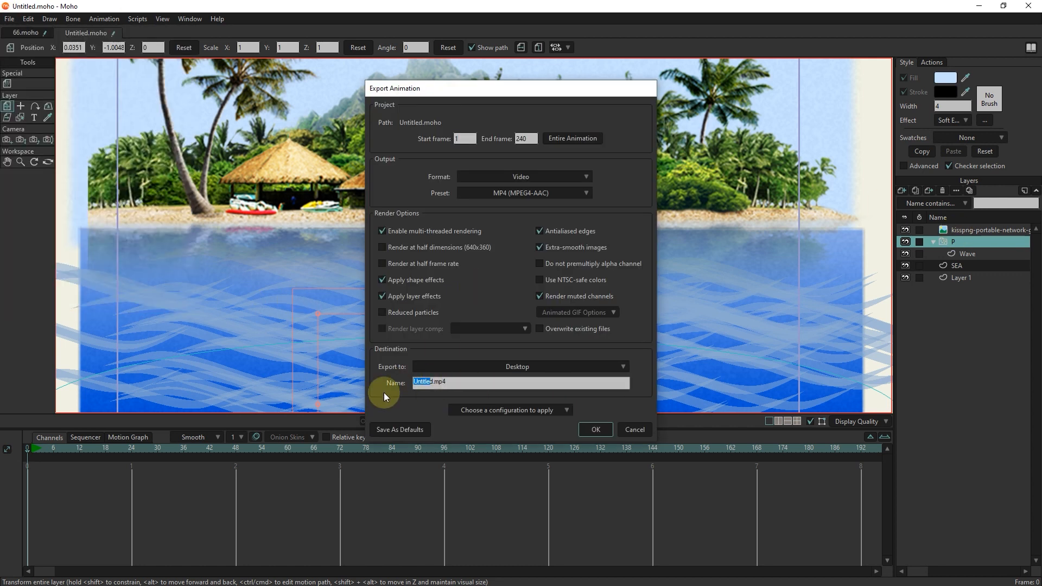
# Step: Confirm the Export Animation dialog to render the scene as an MP4 video
pyautogui.click(594, 430)
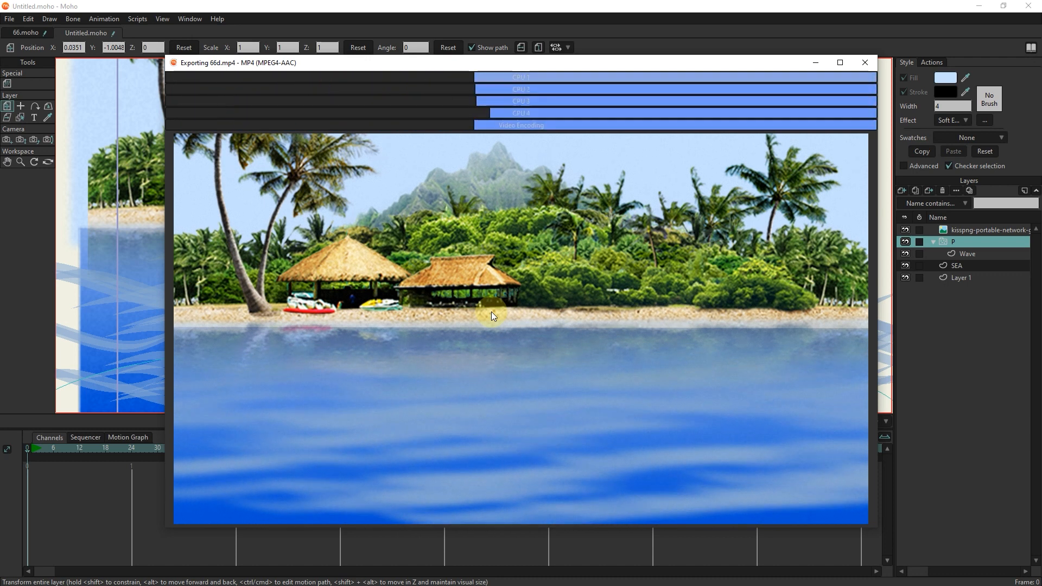
pyautogui.moveTo(208, 414)
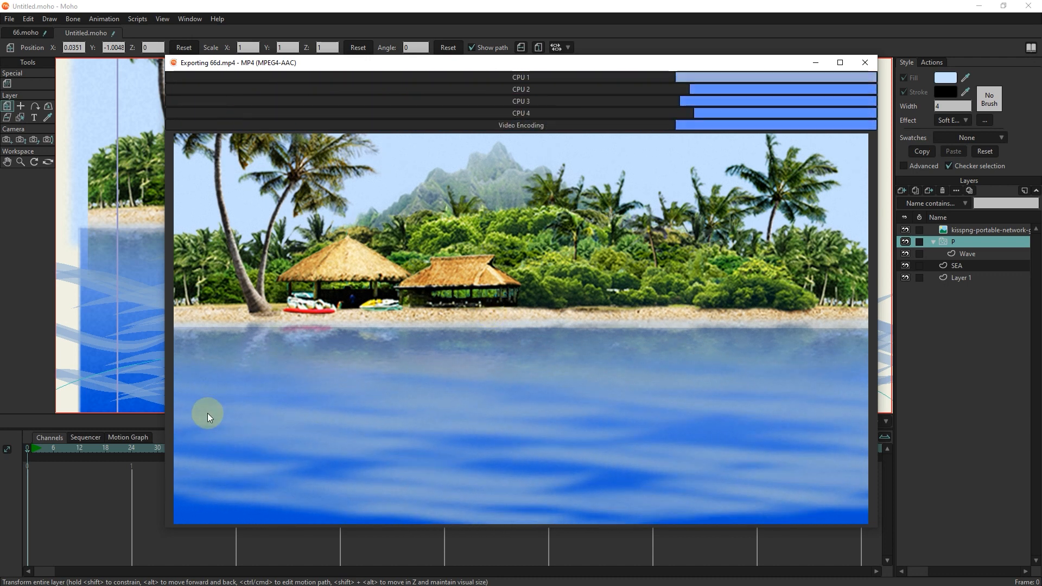
pyautogui.moveTo(212, 123)
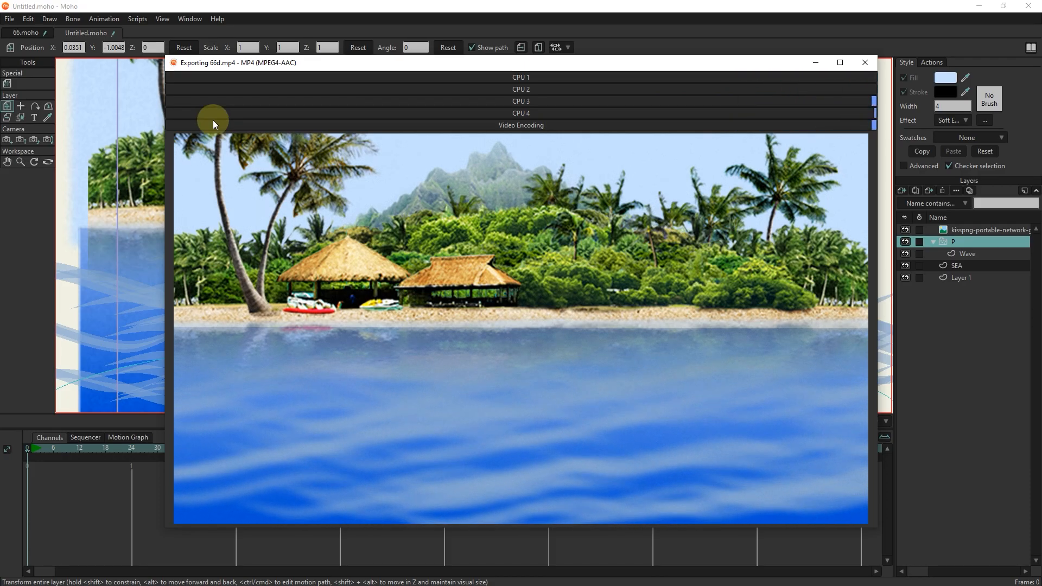